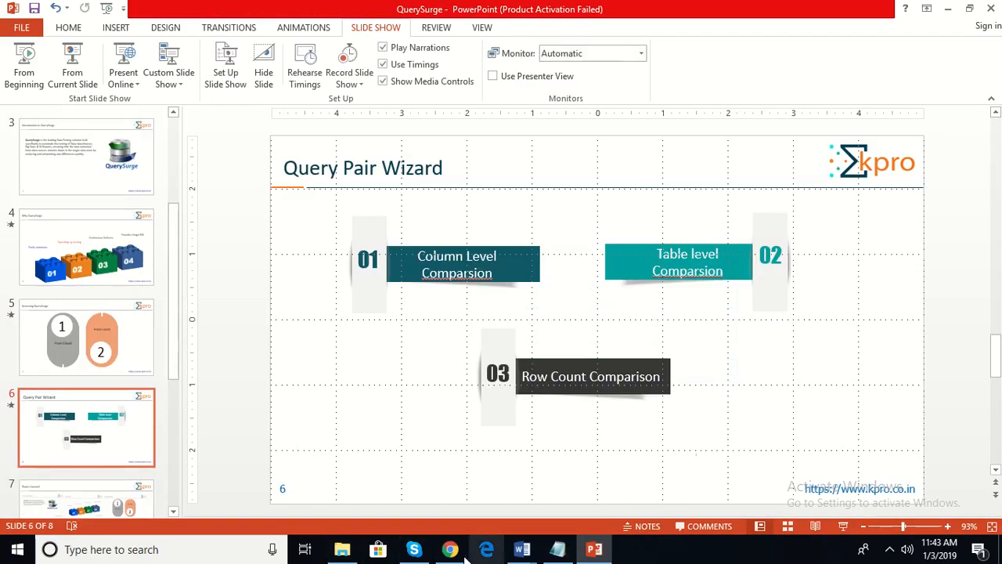
# Step: Switch from the PowerPoint slide to Chrome showing the QuerySurge login page
pyautogui.click(449, 548)
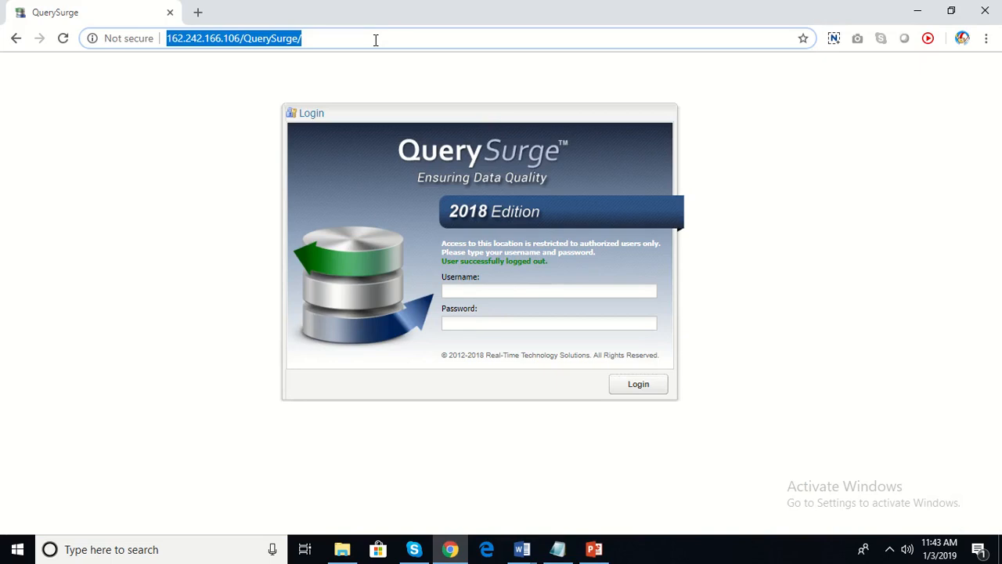
pyautogui.moveTo(429, 317)
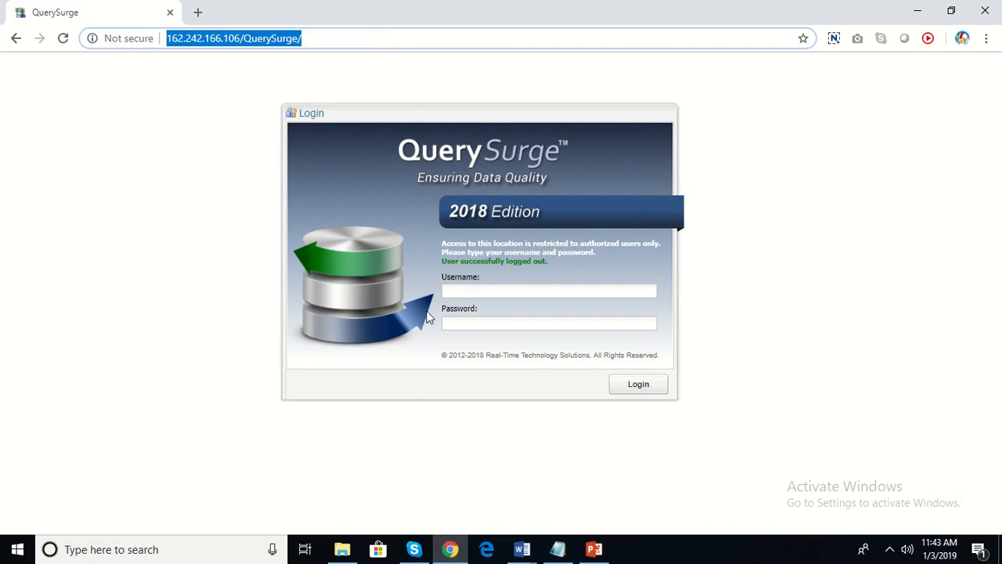
# Step: Sign in to QuerySurge as user 'loudus' with its password
pyautogui.click(548, 290)
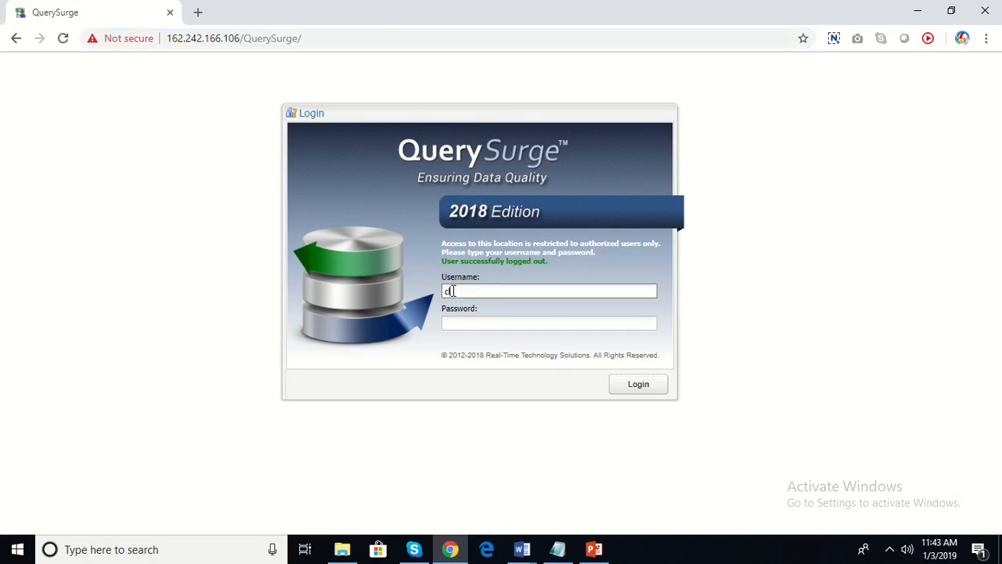
pyautogui.write('loudus')
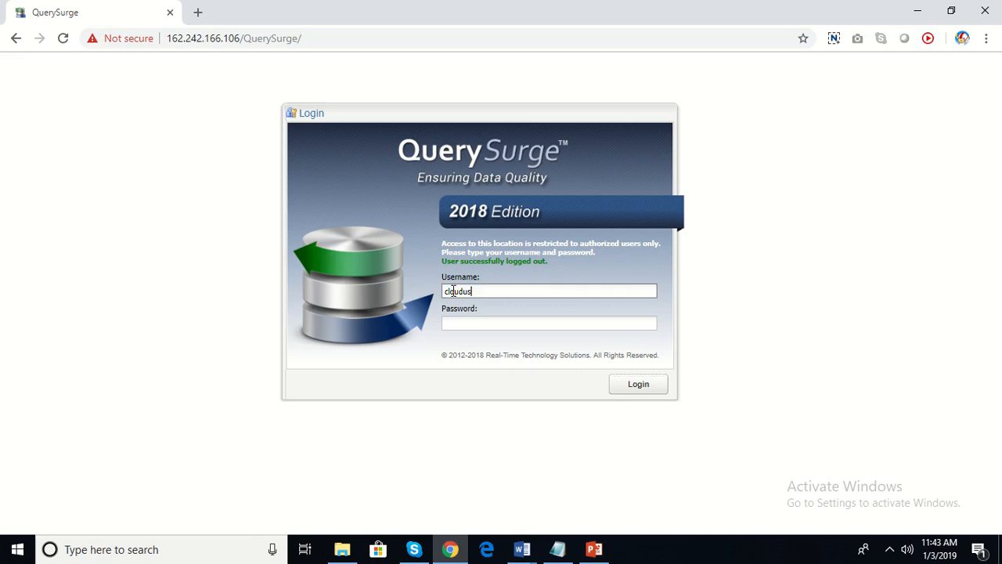
pyautogui.write('•••')
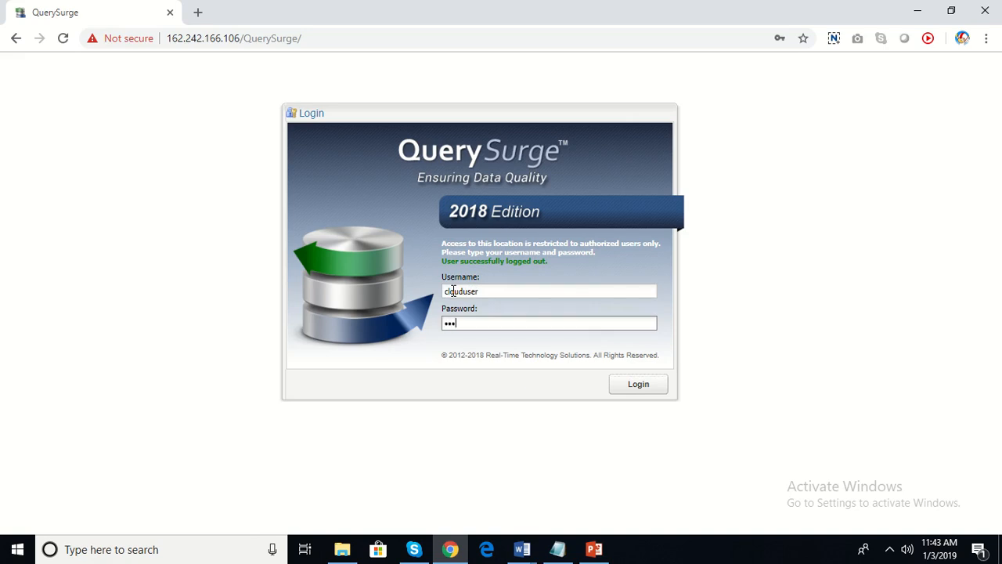
pyautogui.write('•')
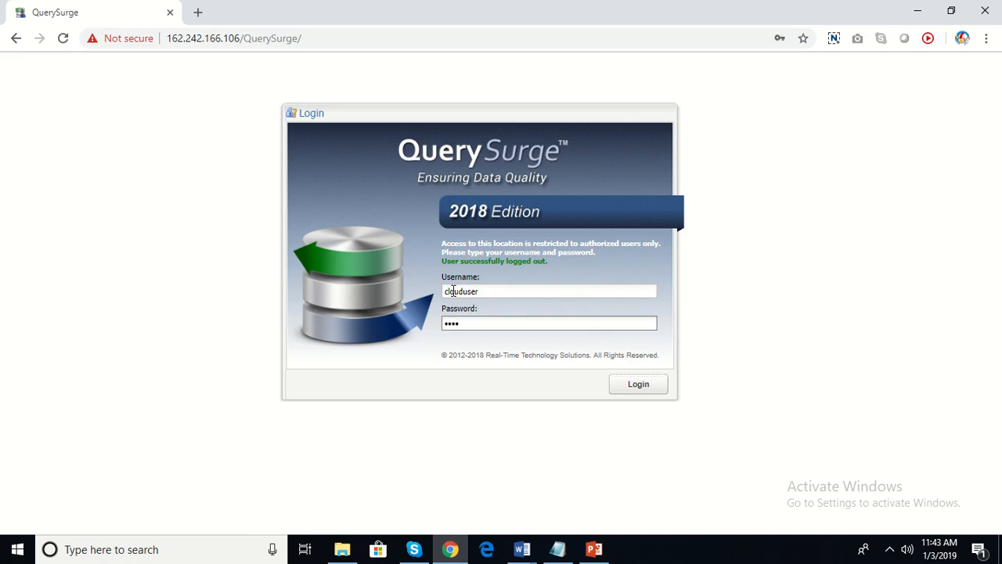
pyautogui.click(548, 322)
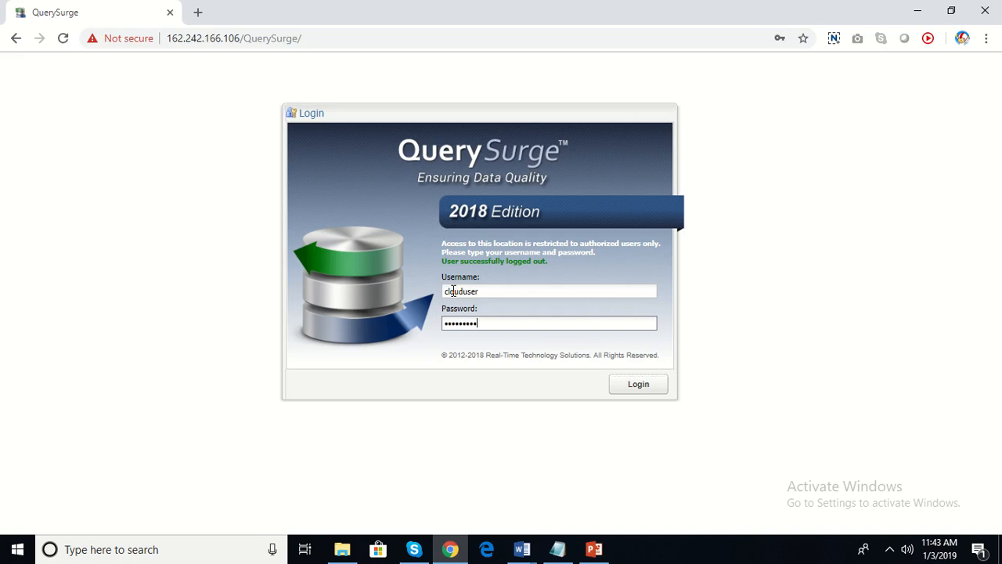
pyautogui.click(637, 384)
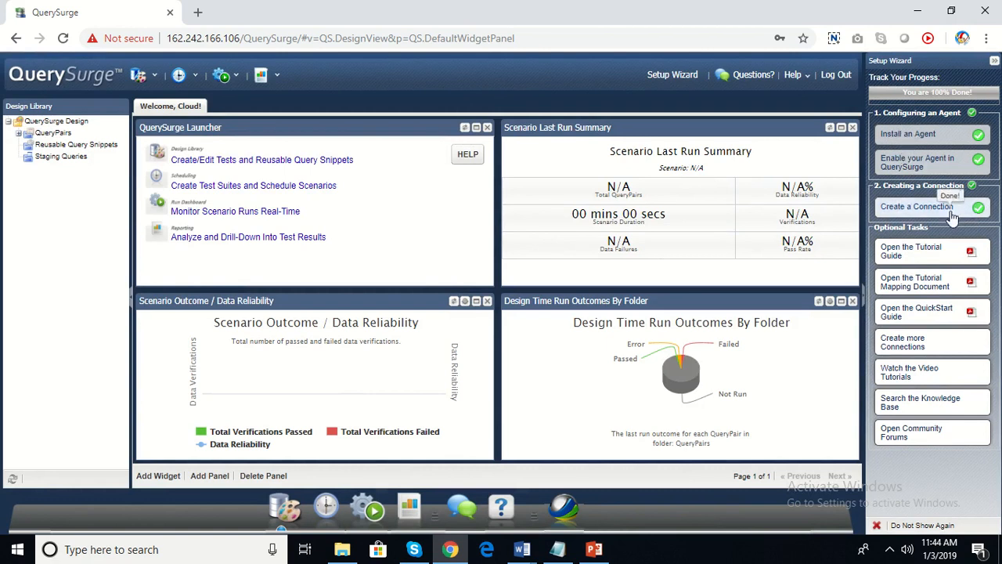
pyautogui.moveTo(838, 213)
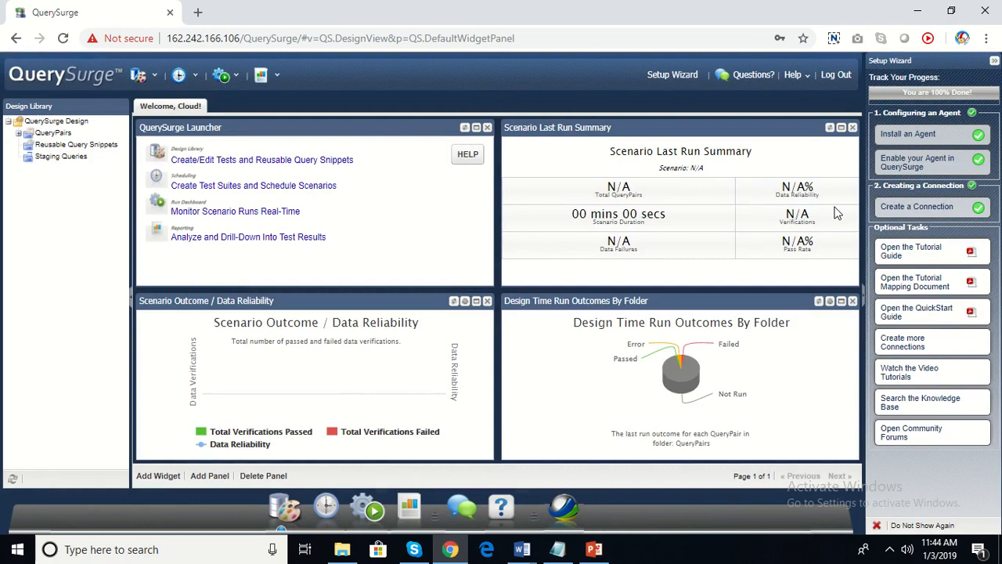
pyautogui.moveTo(811, 199)
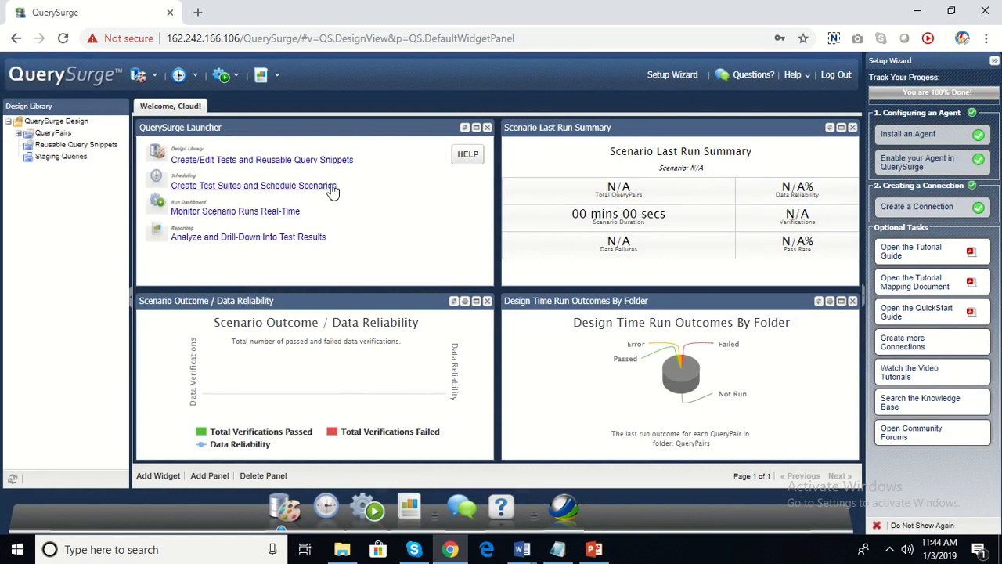
pyautogui.moveTo(937, 131)
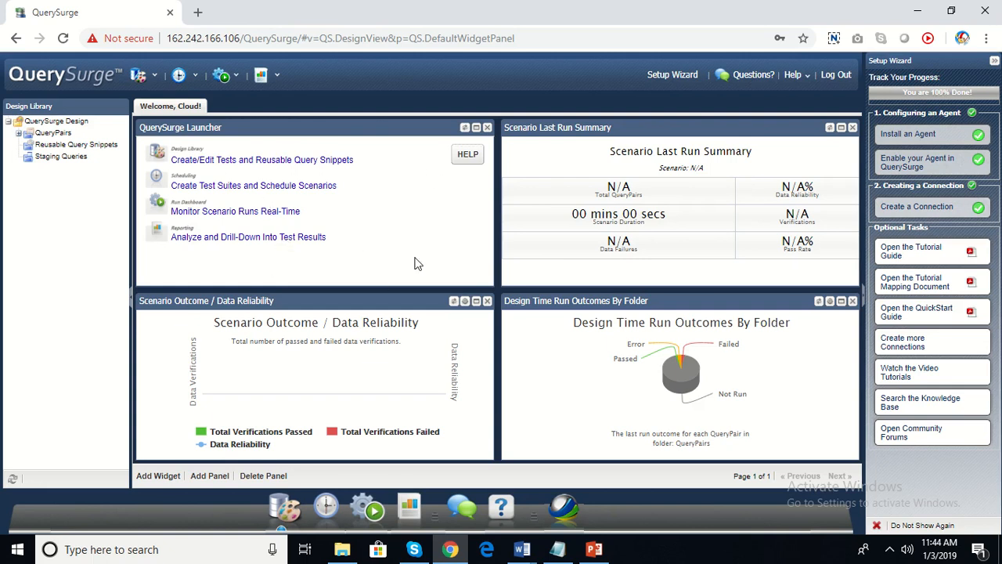
pyautogui.moveTo(682, 283)
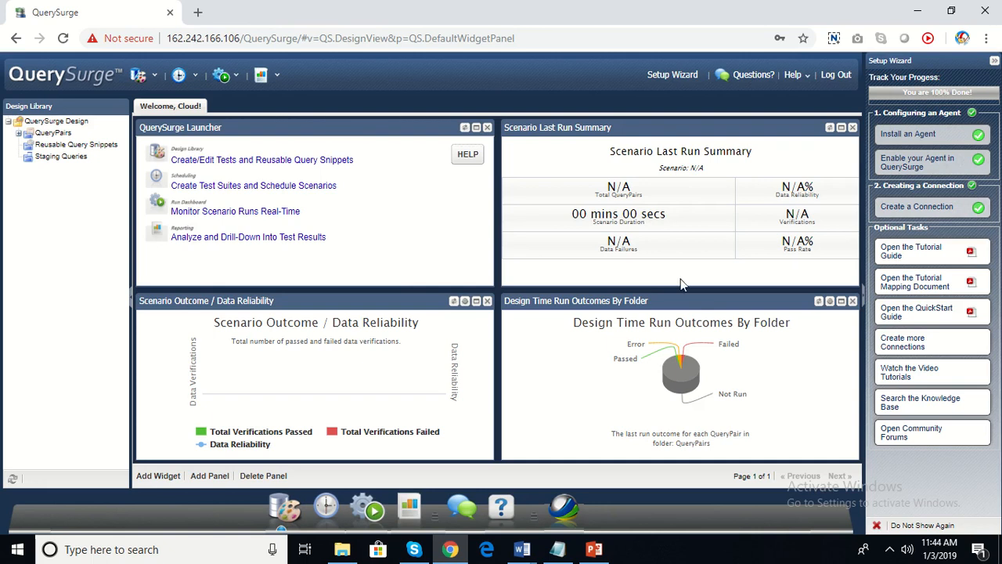
pyautogui.moveTo(298, 390)
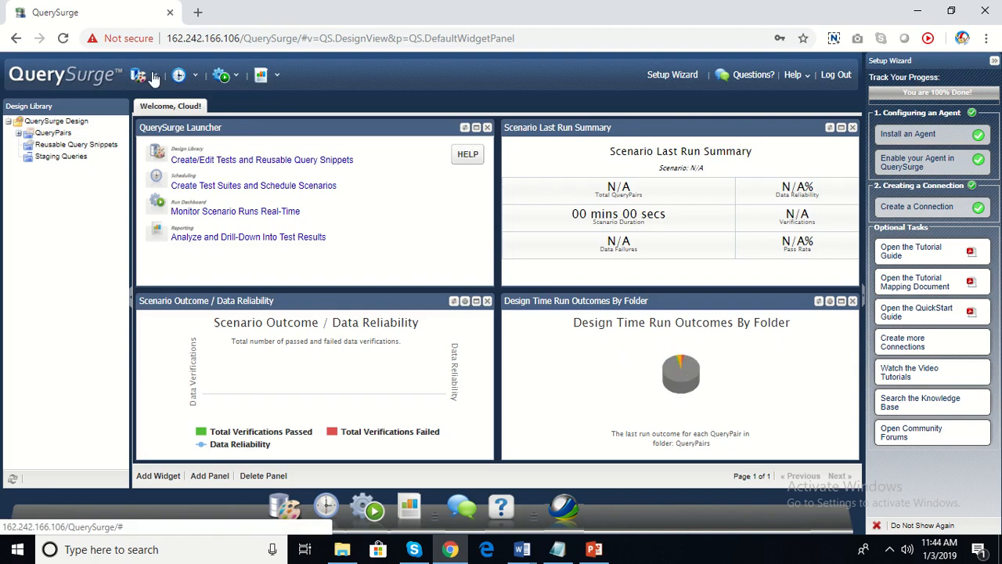
# Step: Launch the Query Wizard from the design menu and move past its welcome page
pyautogui.click(153, 75)
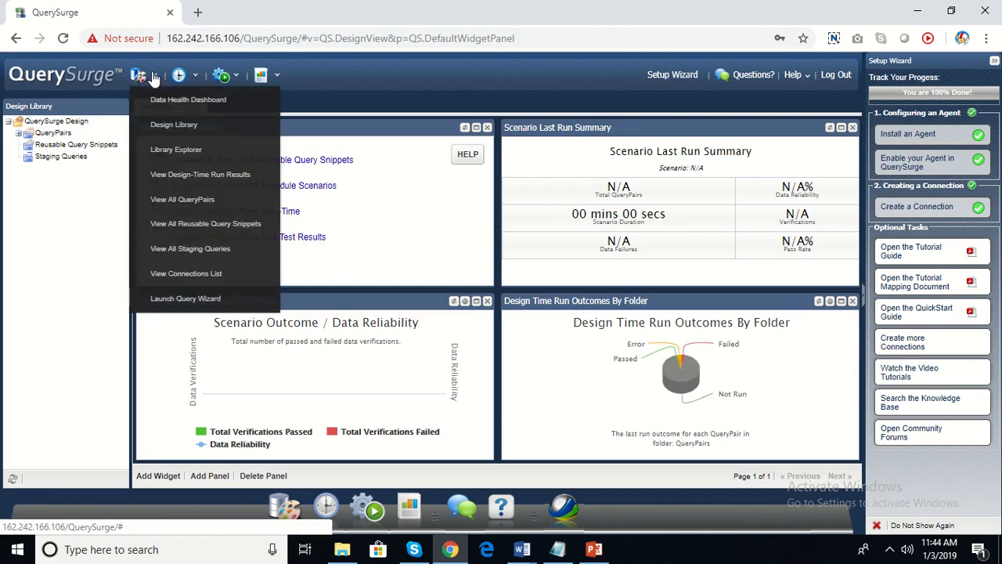
pyautogui.moveTo(184, 297)
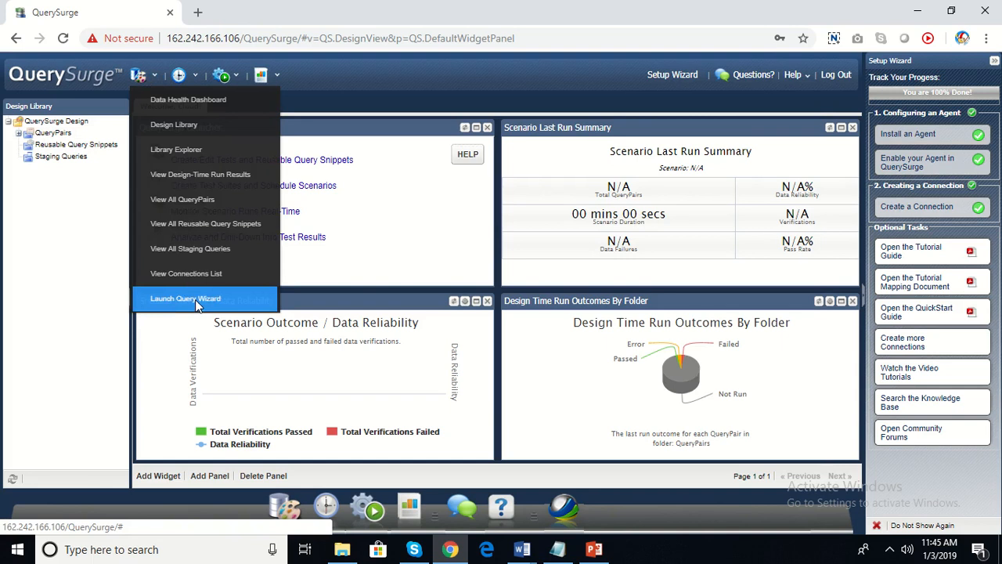
pyautogui.click(185, 298)
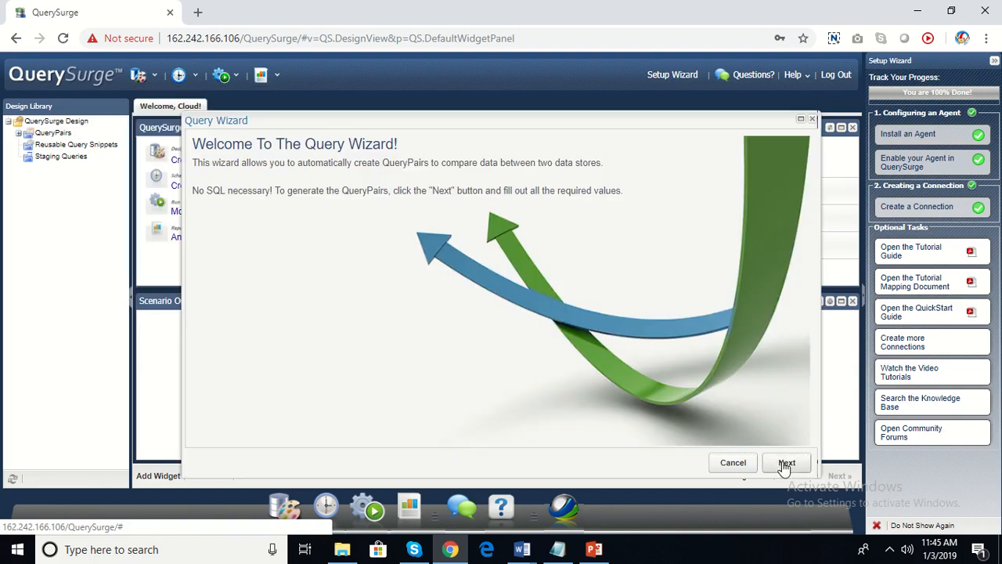
pyautogui.click(786, 461)
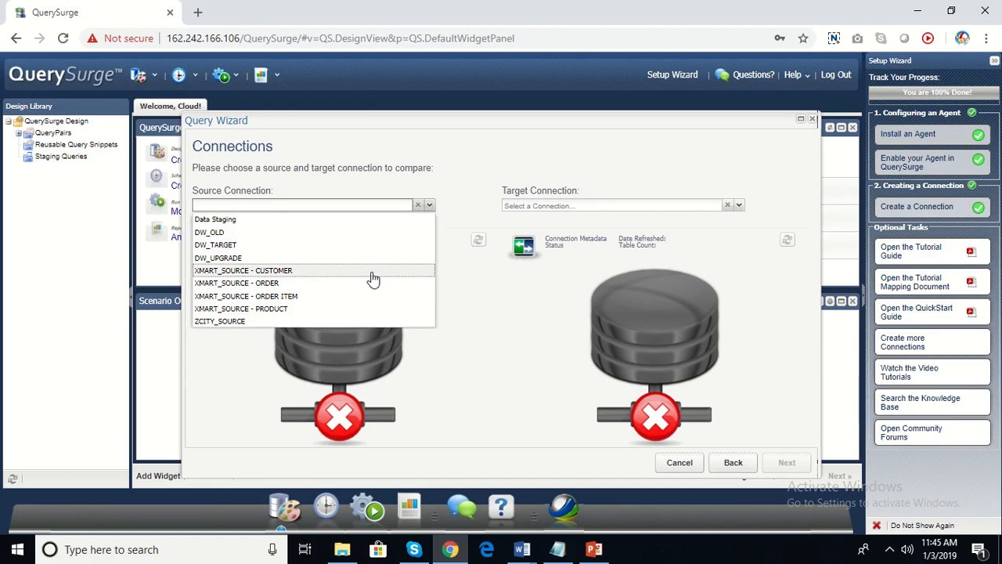
# Step: Use XMART_SOURCE - CUSTOMER as source connection and DW_TARGET as target, then continue
pyautogui.click(243, 269)
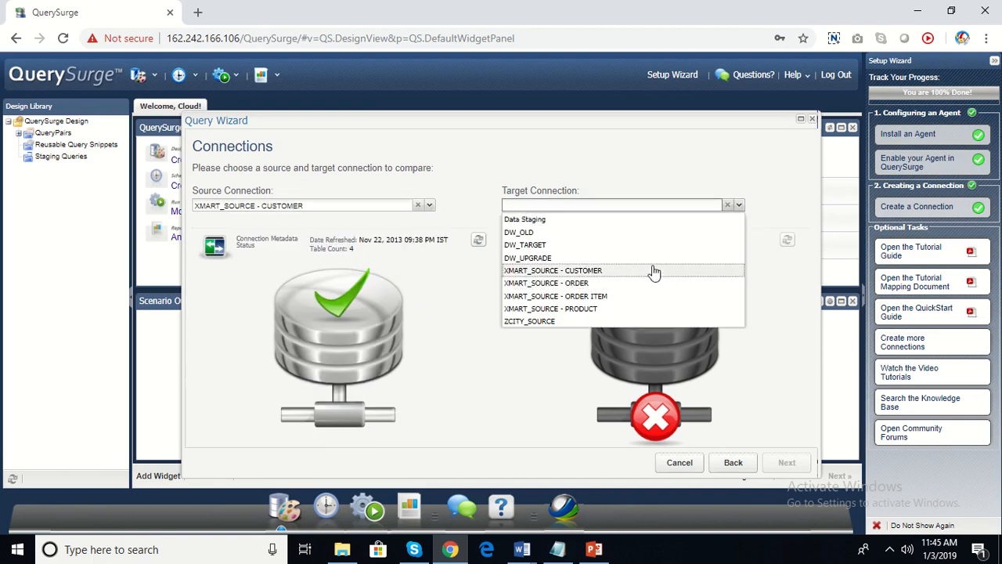
pyautogui.moveTo(653, 267)
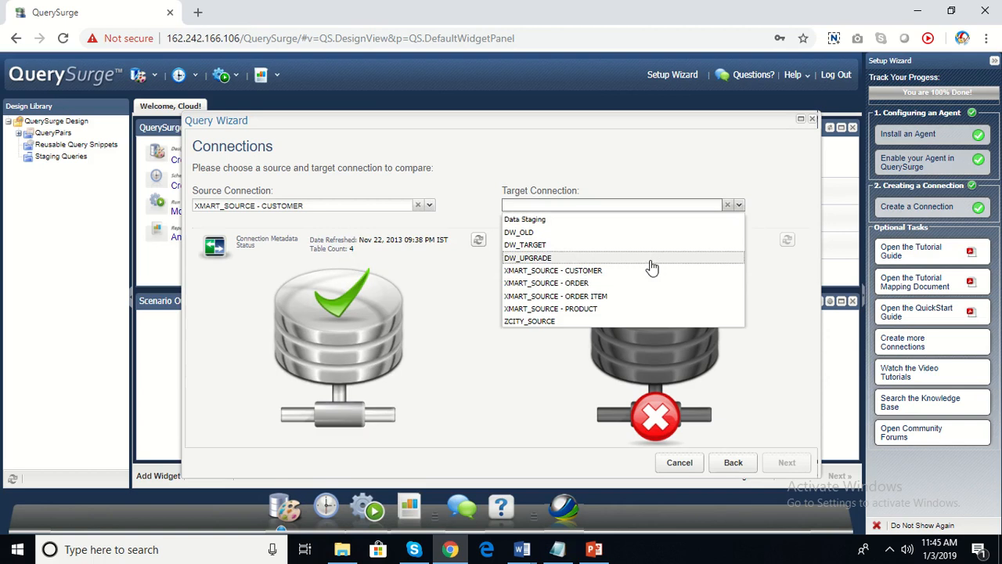
pyautogui.click(525, 245)
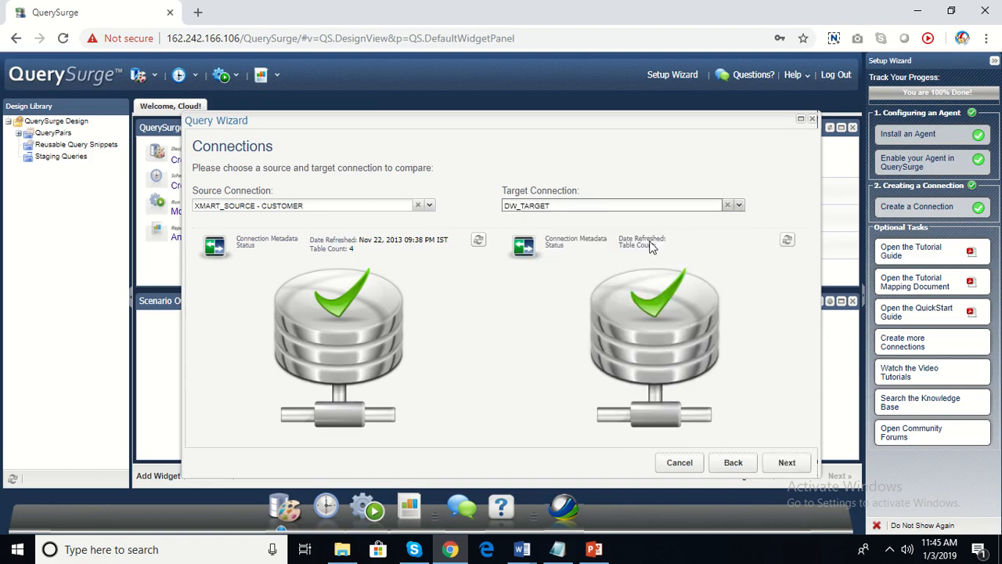
pyautogui.click(787, 239)
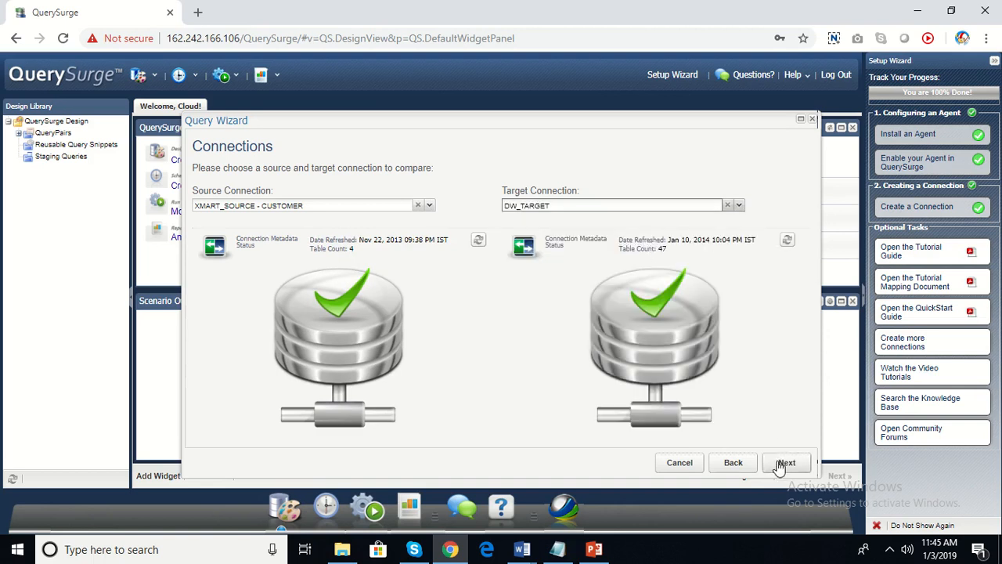
pyautogui.click(786, 462)
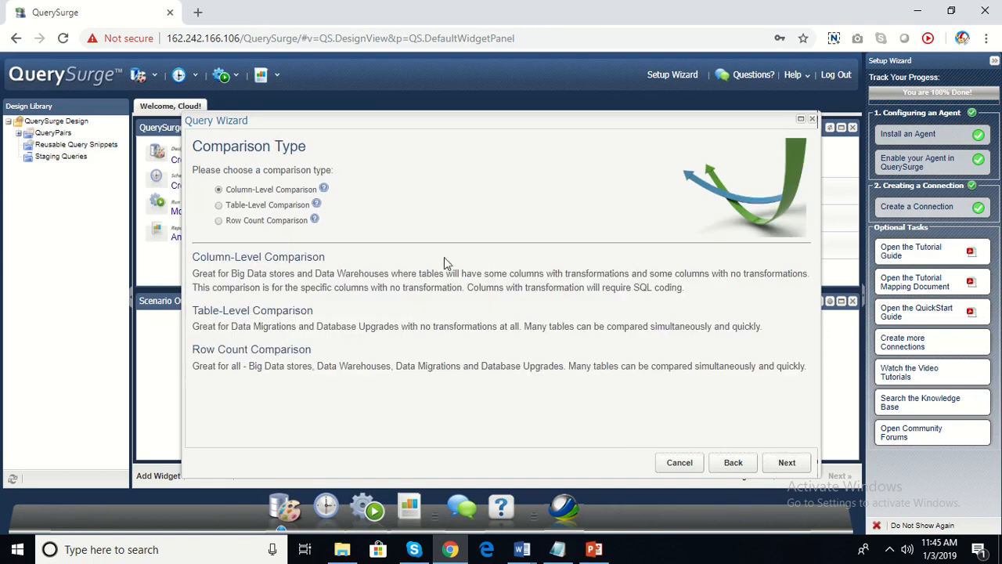
pyautogui.moveTo(473, 229)
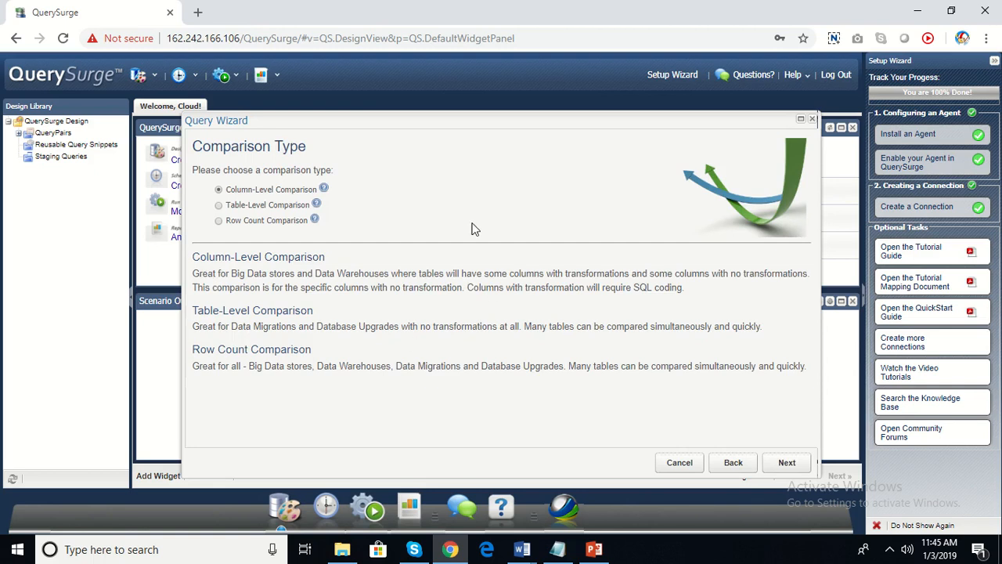
pyautogui.moveTo(755, 425)
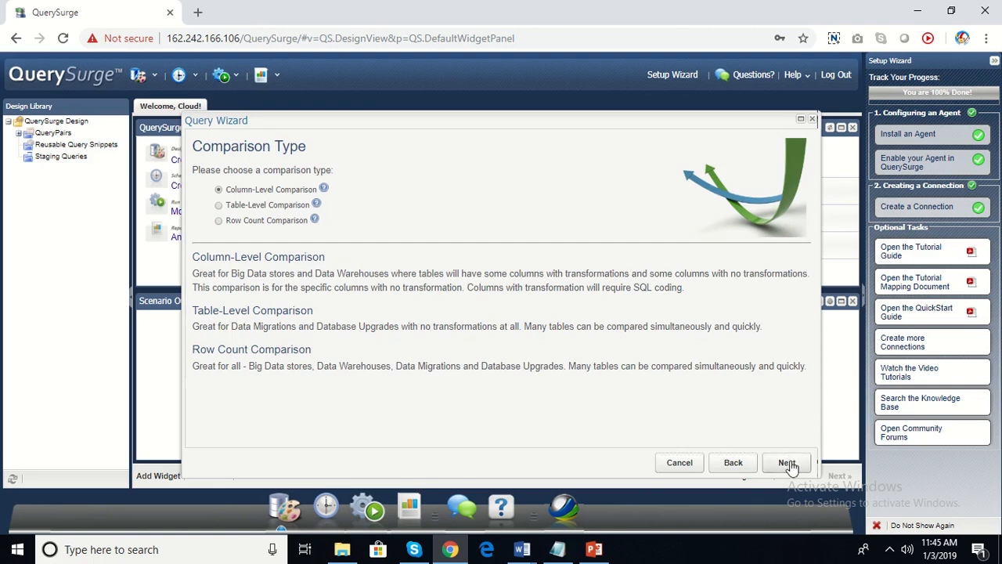
# Step: Keep column-level comparison and choose source schema PUBLIC and target schema dw
pyautogui.click(787, 462)
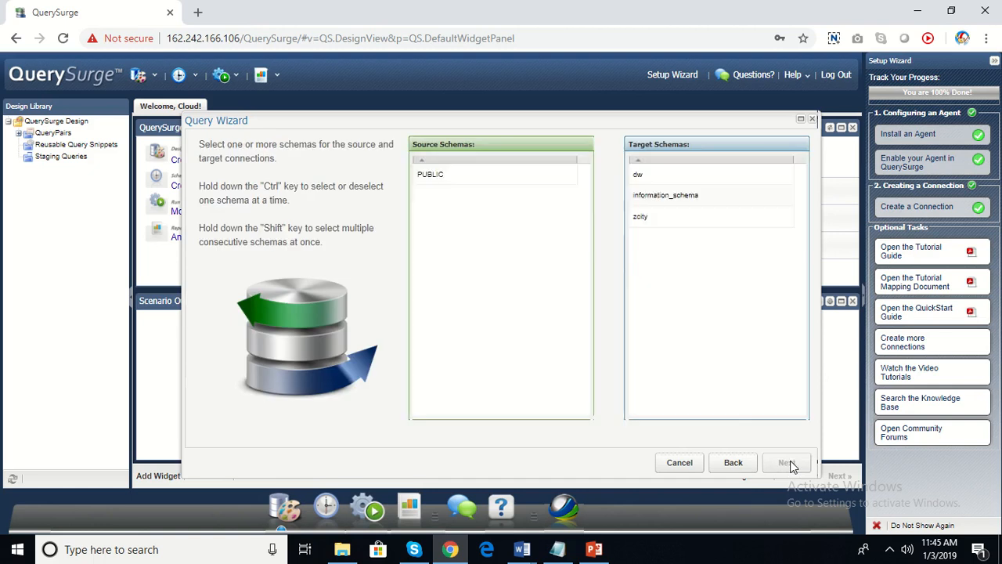
pyautogui.click(429, 174)
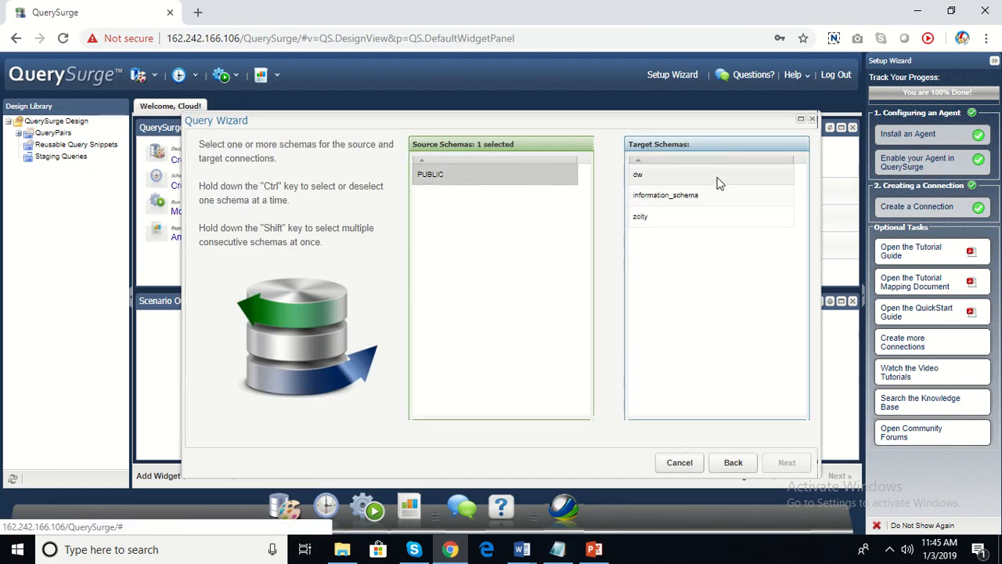
pyautogui.click(639, 174)
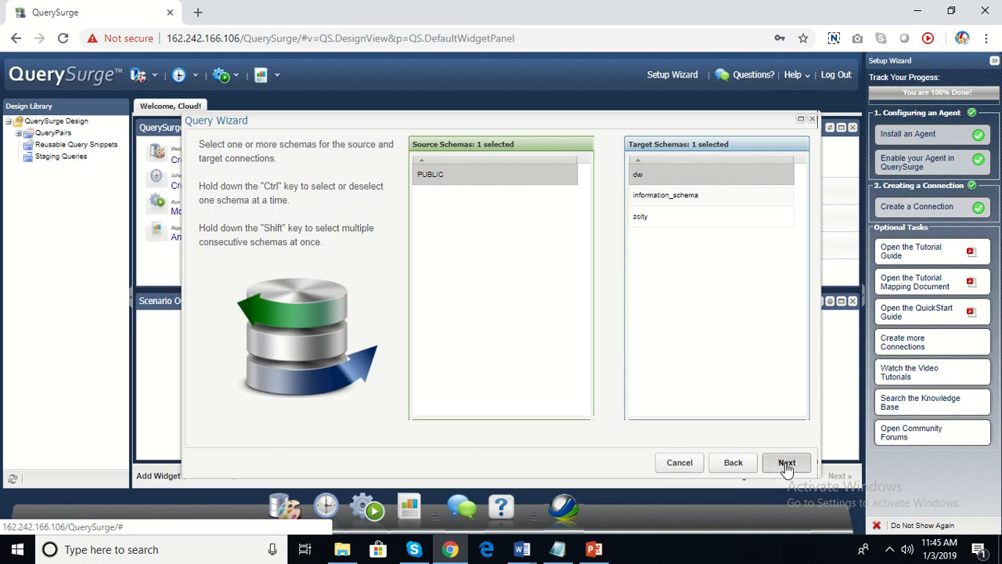
pyautogui.click(786, 462)
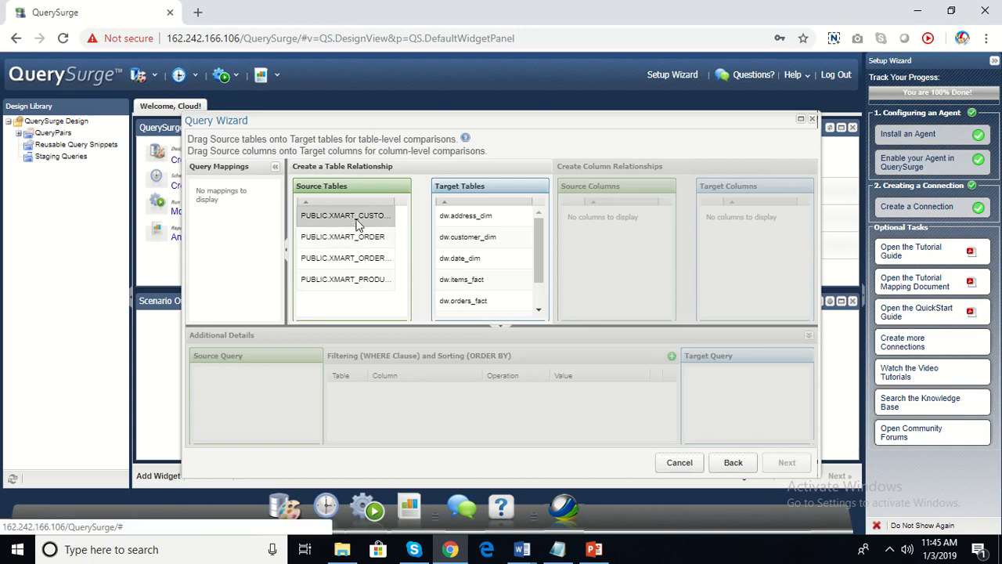
# Step: Pair source table XMART_CUSTOMER with target table dw.customer_dim
pyautogui.click(460, 257)
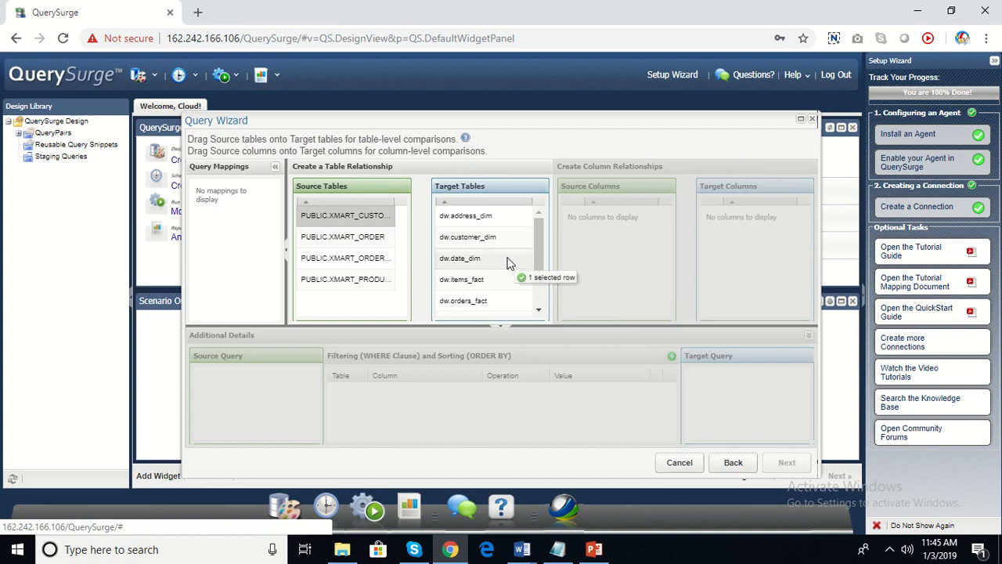
pyautogui.click(467, 236)
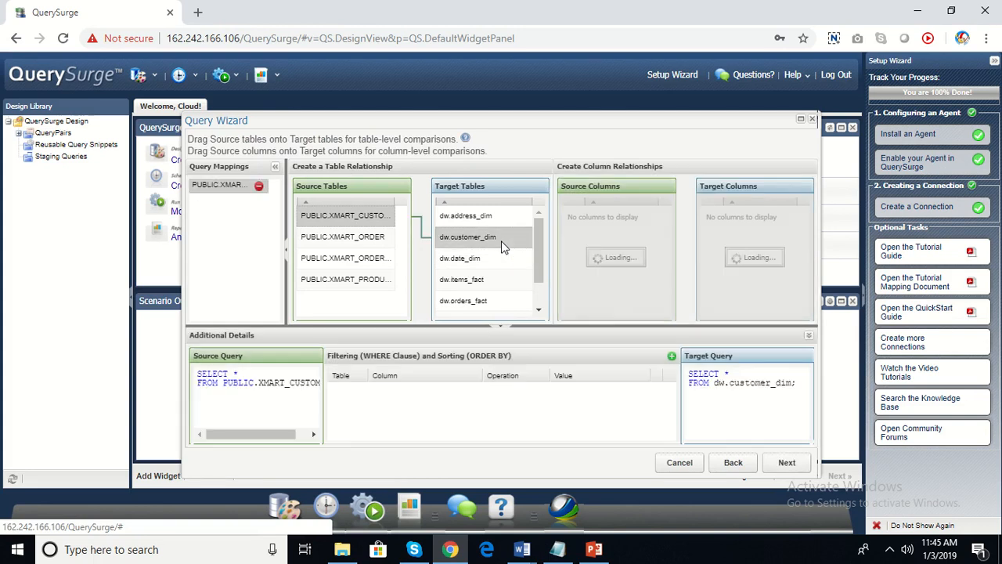
pyautogui.click(466, 236)
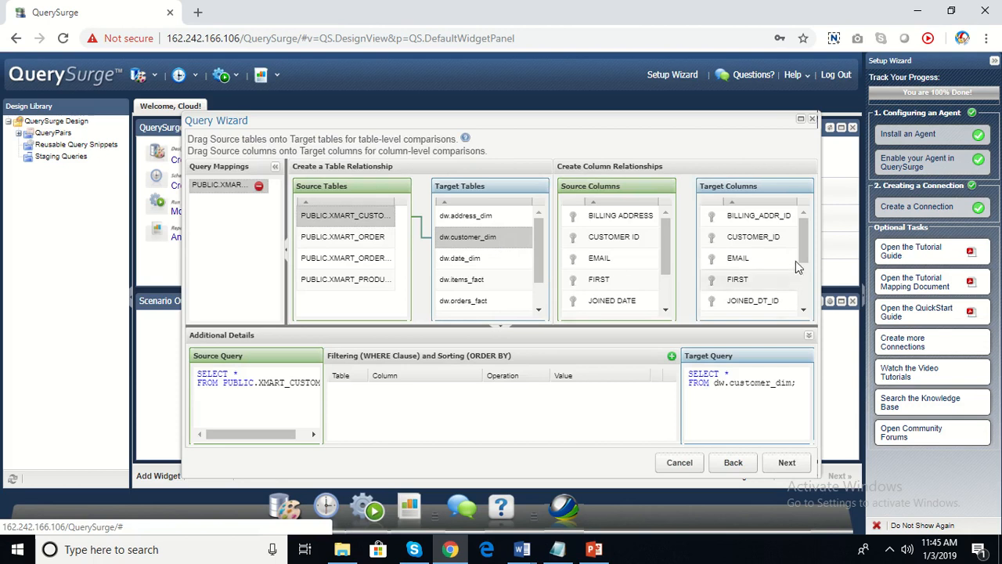
pyautogui.scroll(-3)
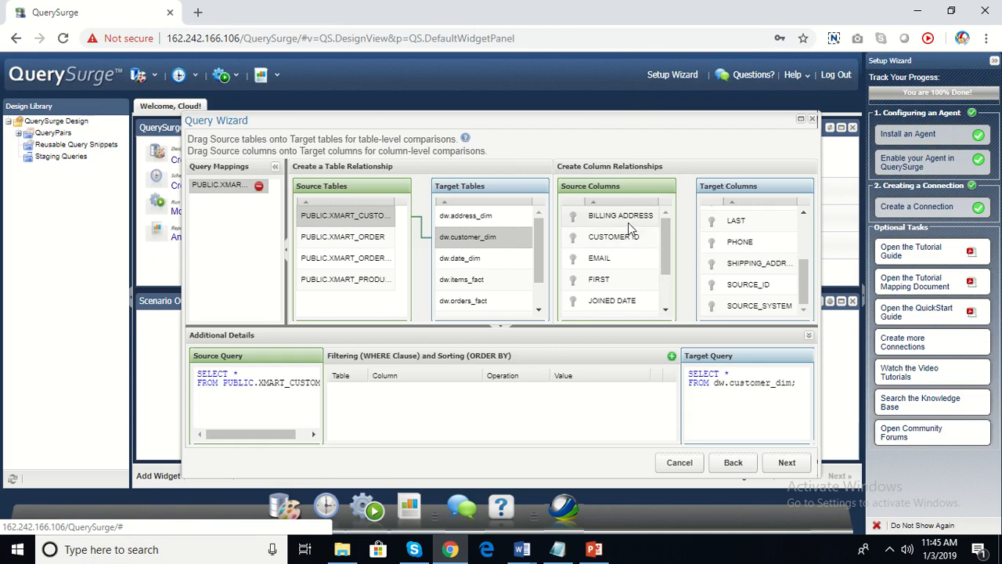
# Step: Map source CUSTOMER ID to target SOURCE_ID and FIRST to FIRST
pyautogui.click(749, 285)
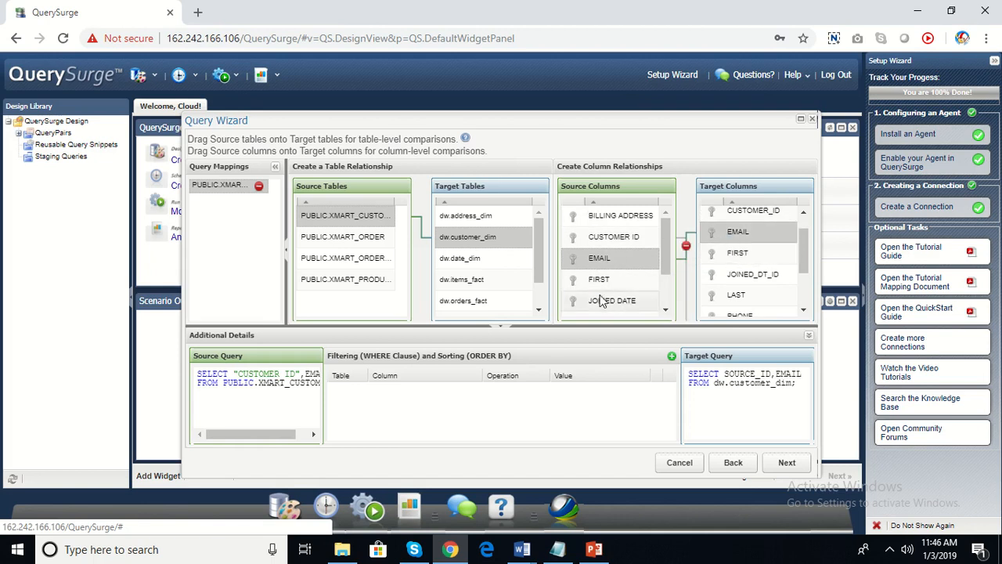
pyautogui.click(598, 279)
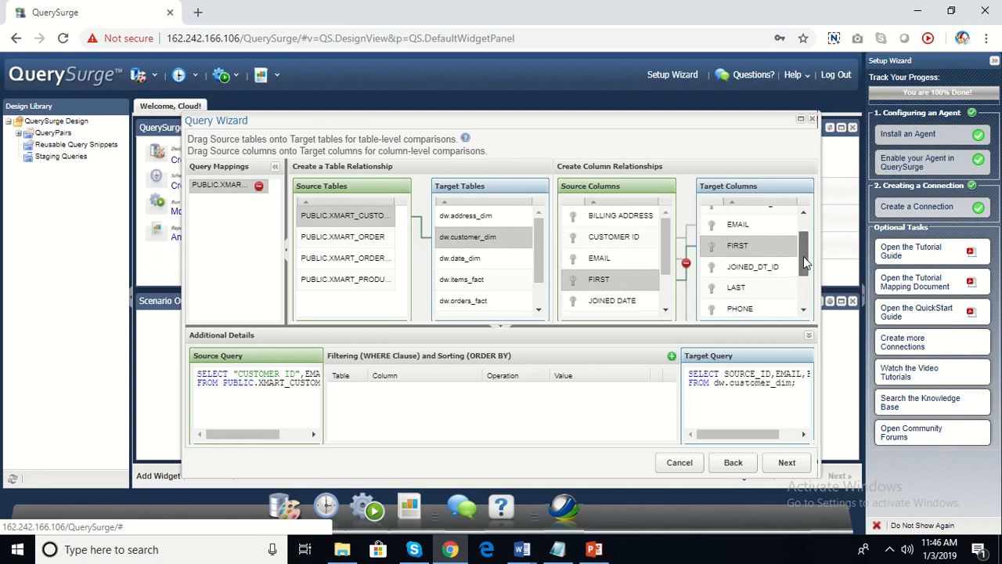
pyautogui.scroll(-3)
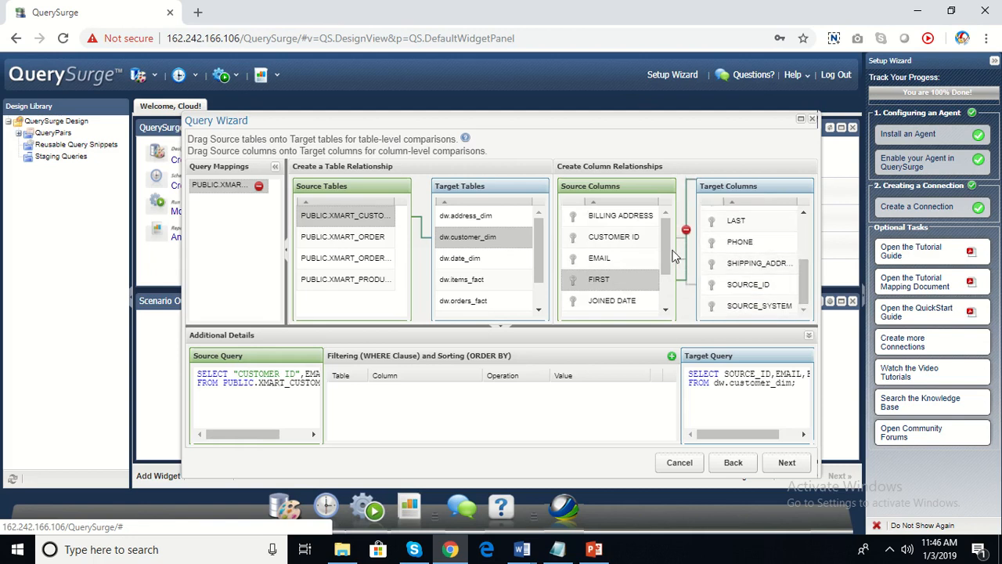
pyautogui.scroll(-3)
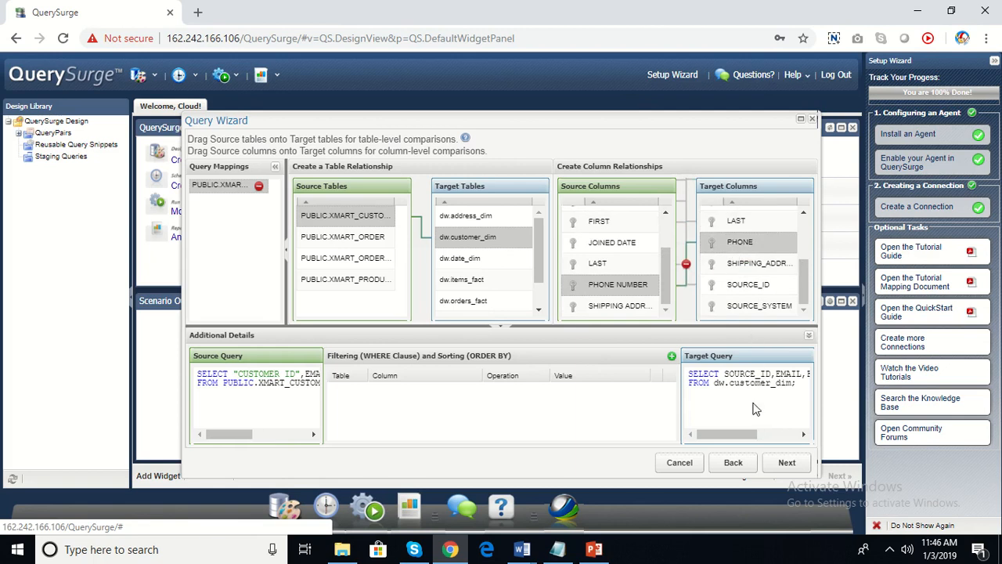
pyautogui.moveTo(417, 398)
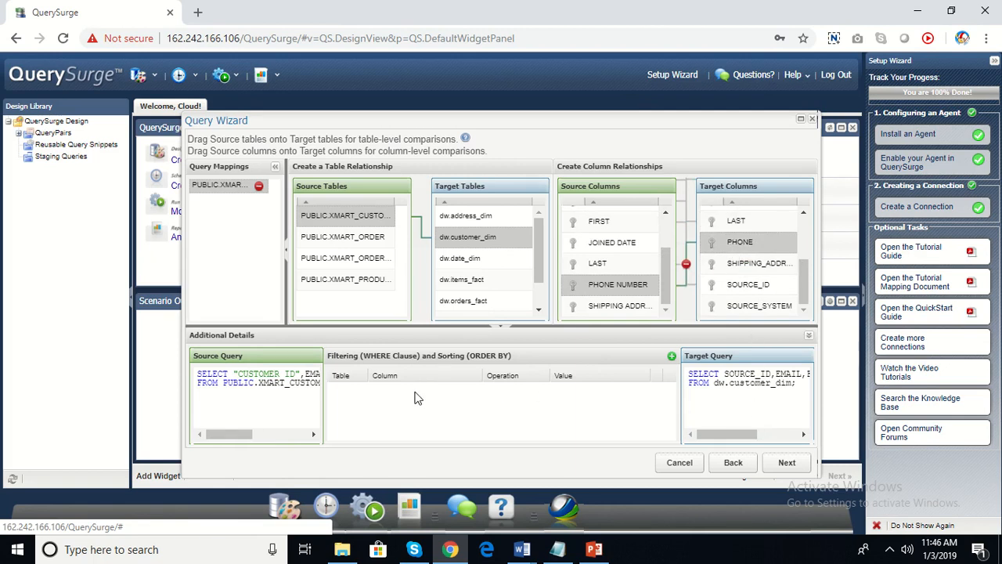
pyautogui.moveTo(314, 414)
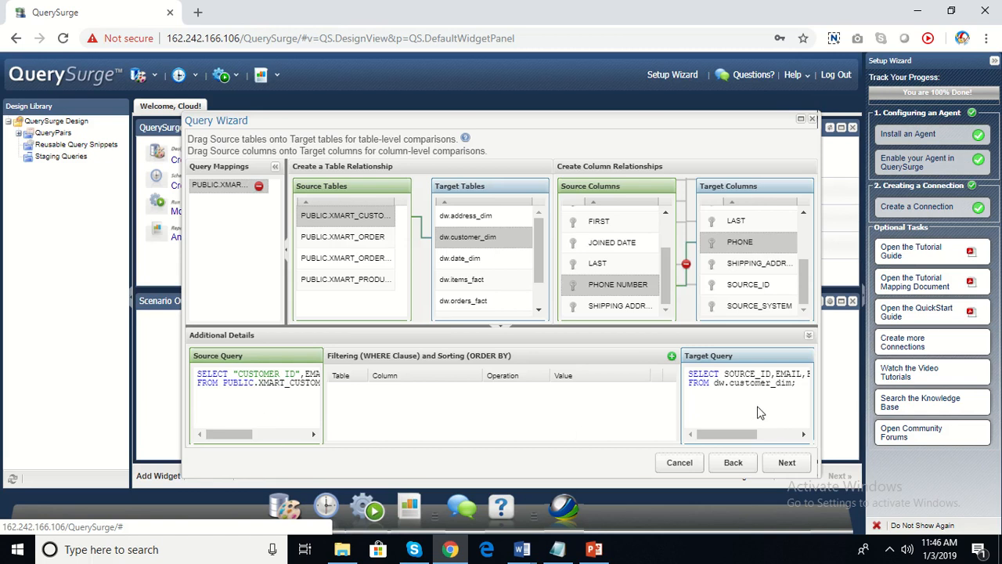
pyautogui.moveTo(210, 404)
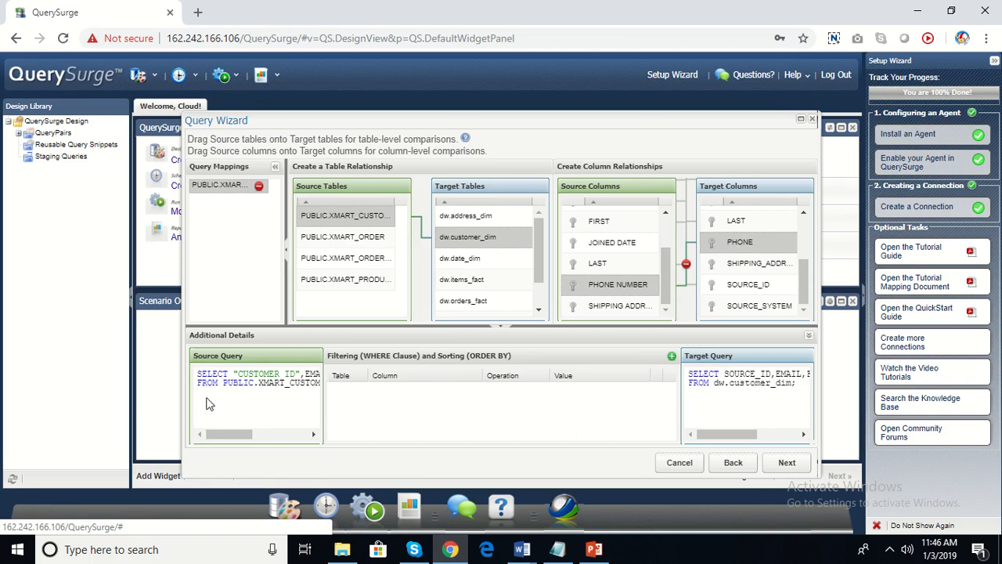
pyautogui.moveTo(667, 354)
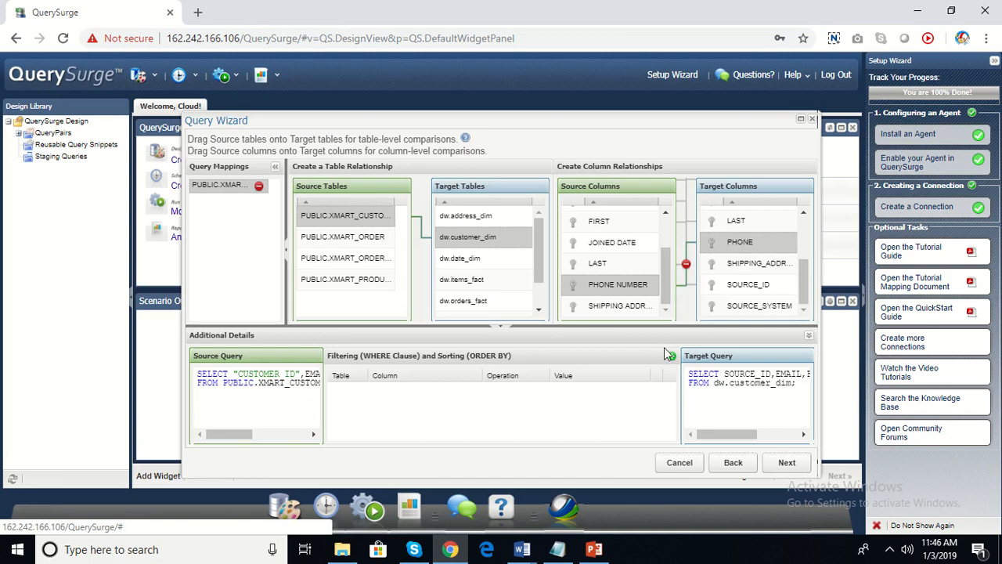
# Step: Add a source criterion sorting by CUSTOMER ID ascending
pyautogui.click(670, 357)
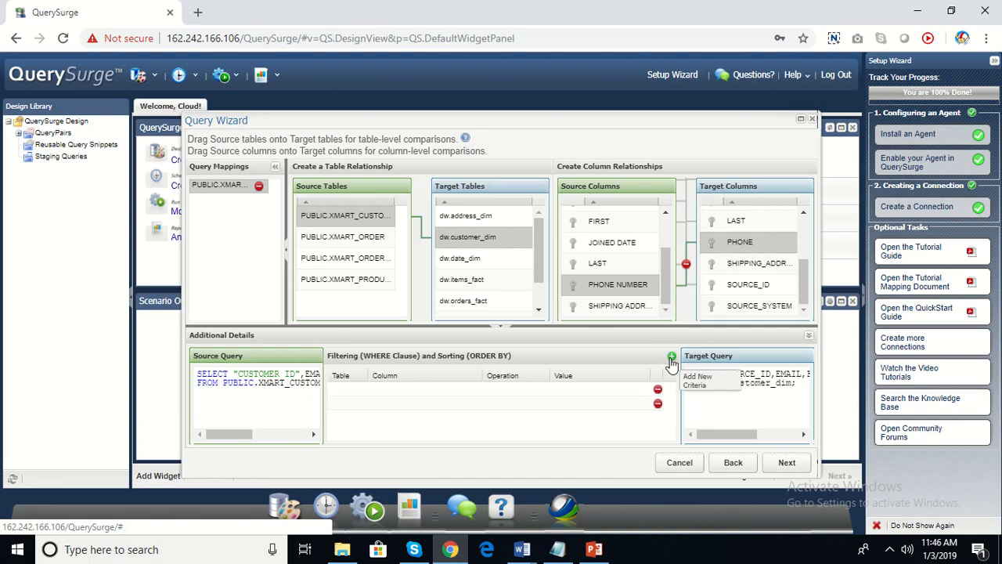
pyautogui.click(670, 357)
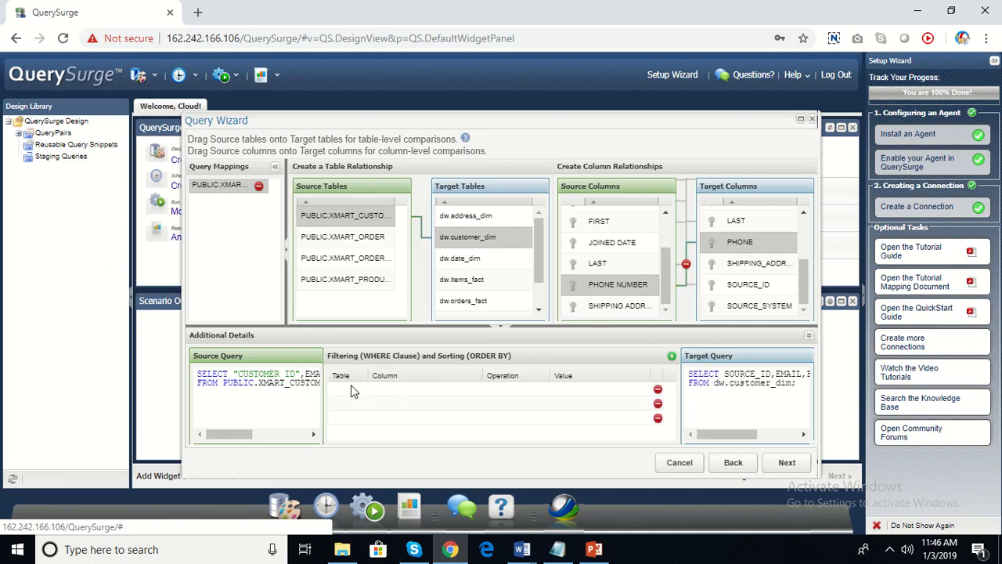
pyautogui.click(366, 388)
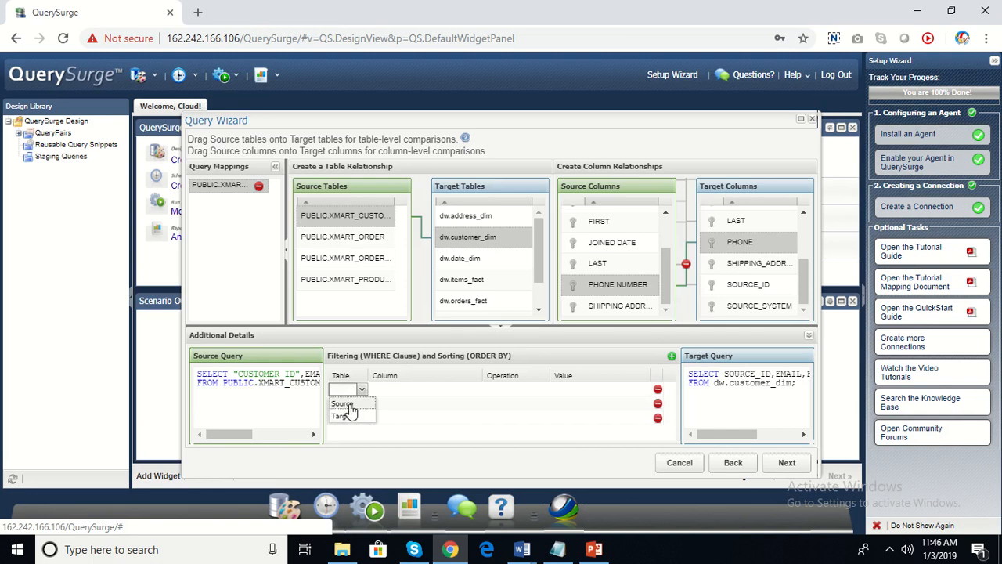
pyautogui.click(341, 404)
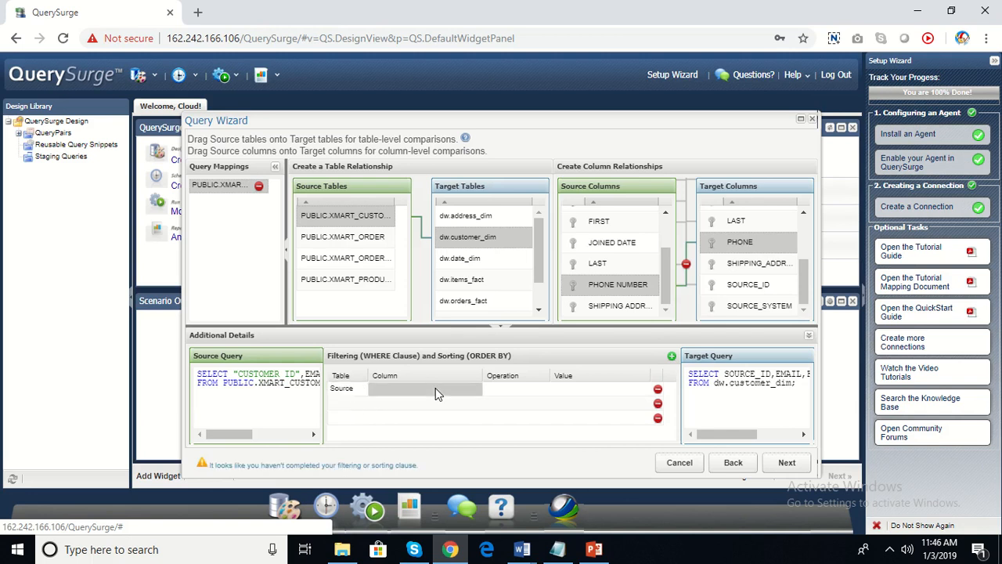
pyautogui.click(426, 389)
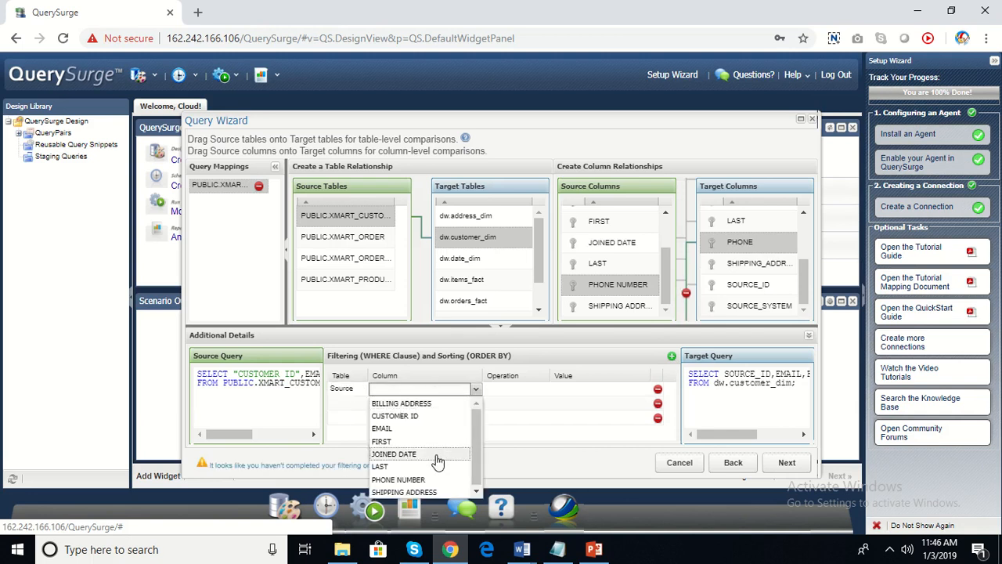
pyautogui.click(395, 416)
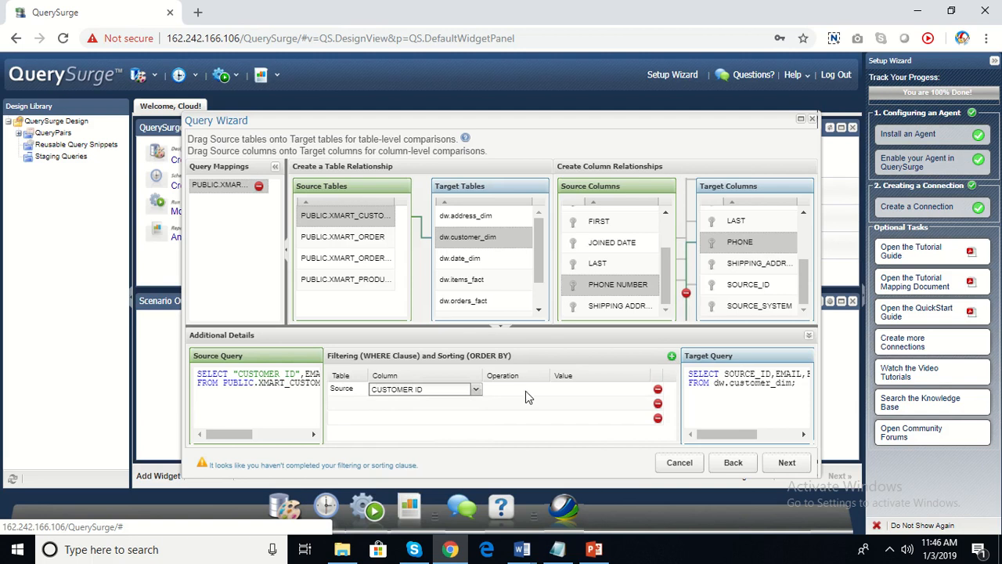
pyautogui.click(545, 389)
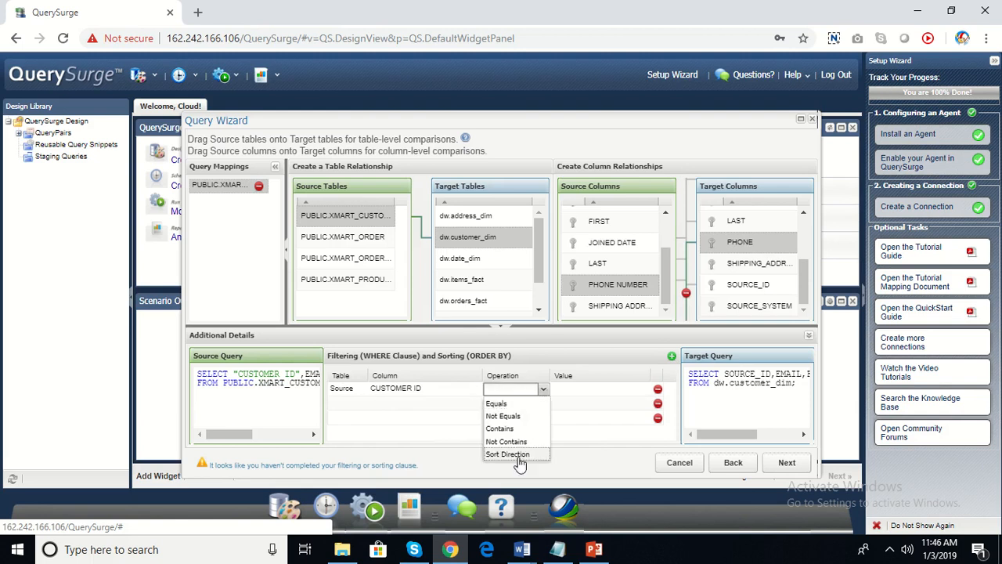
pyautogui.click(507, 454)
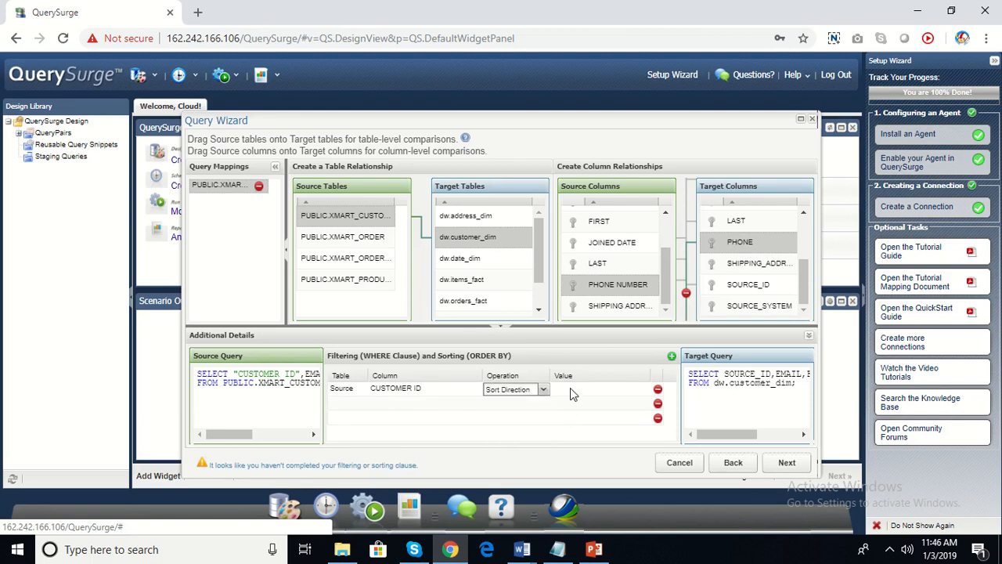
pyautogui.click(515, 388)
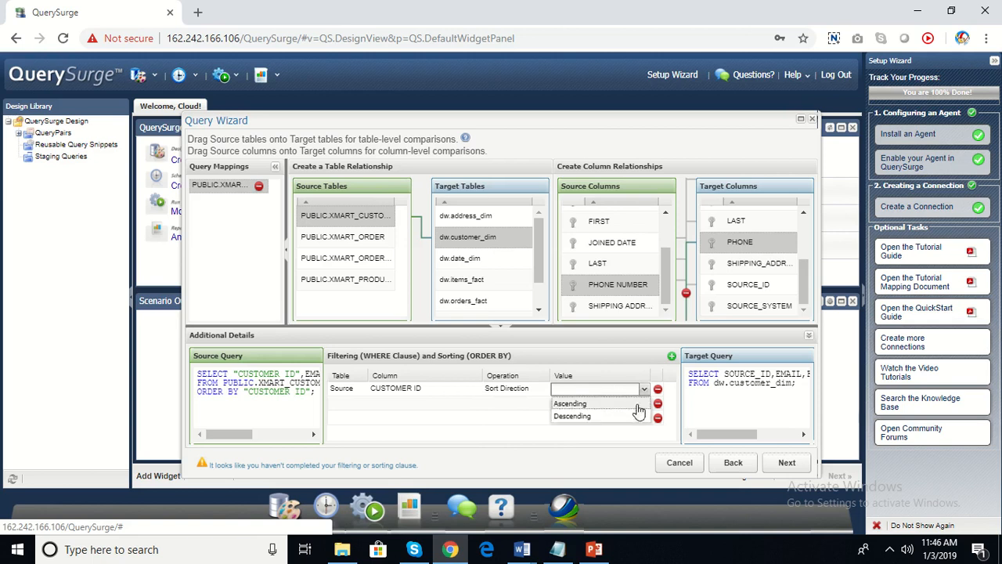
pyautogui.click(570, 404)
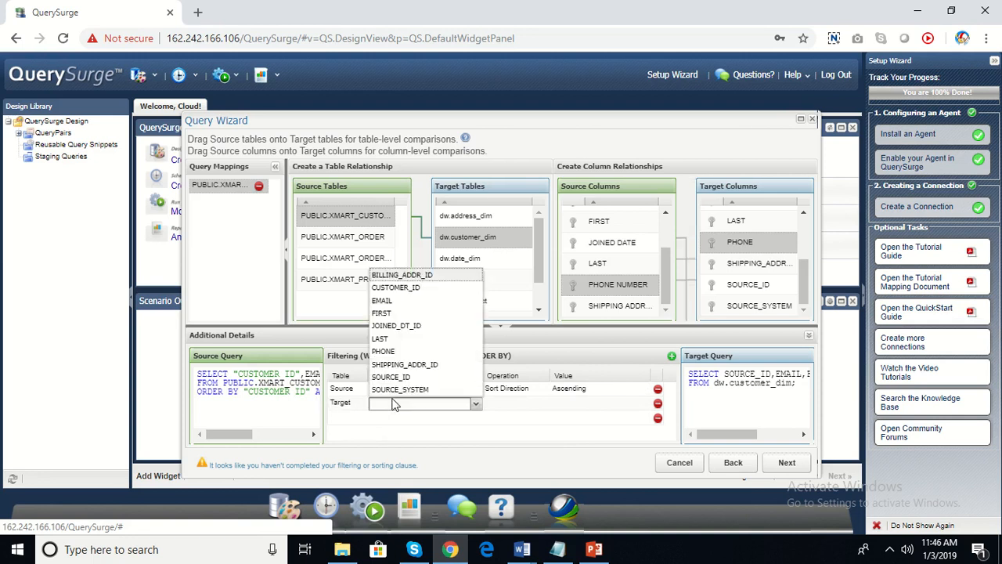
# Step: Add a target filter SOURCE_SYSTEM equals XMART
pyautogui.click(401, 388)
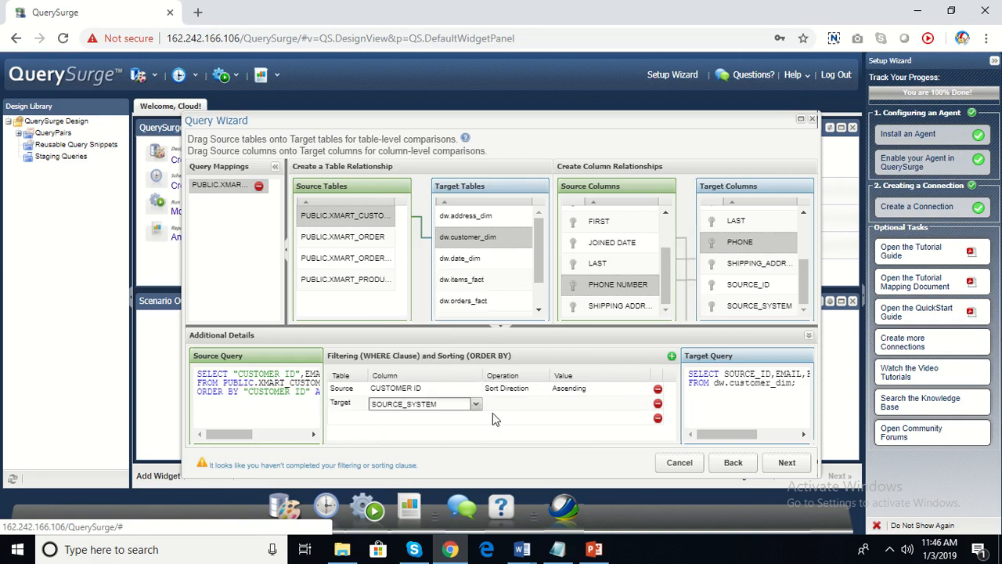
pyautogui.click(542, 404)
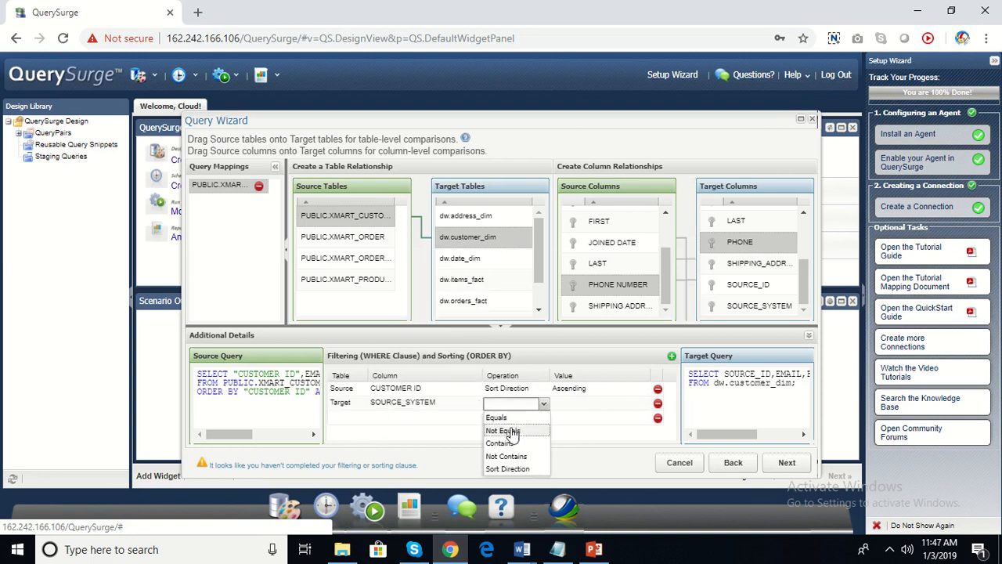
pyautogui.click(496, 417)
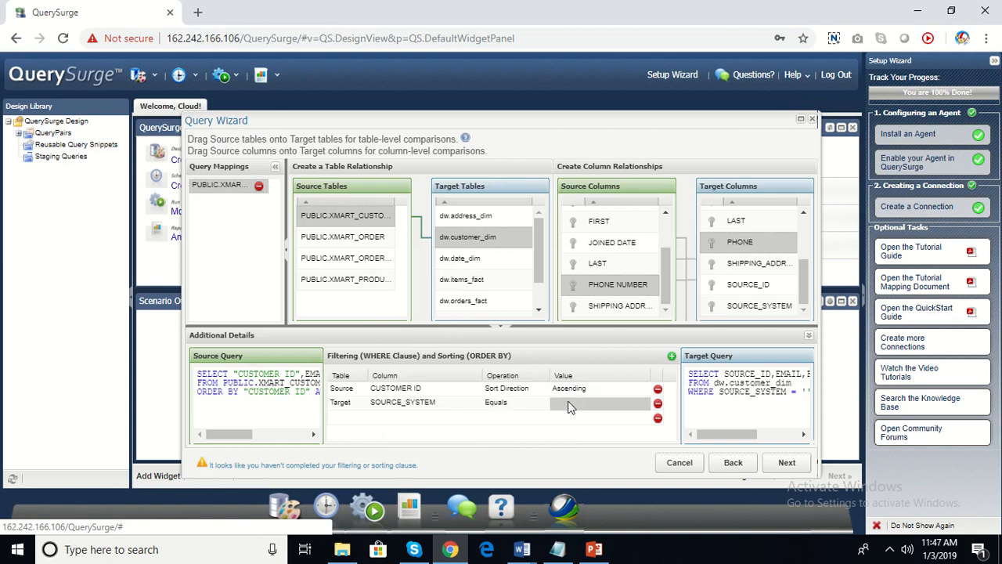
pyautogui.click(601, 402)
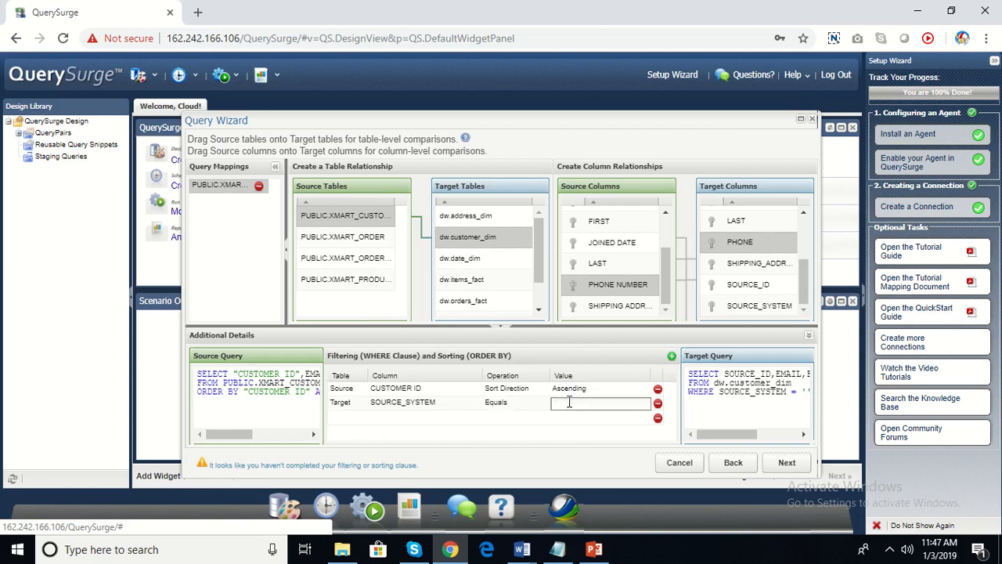
pyautogui.write('XMART')
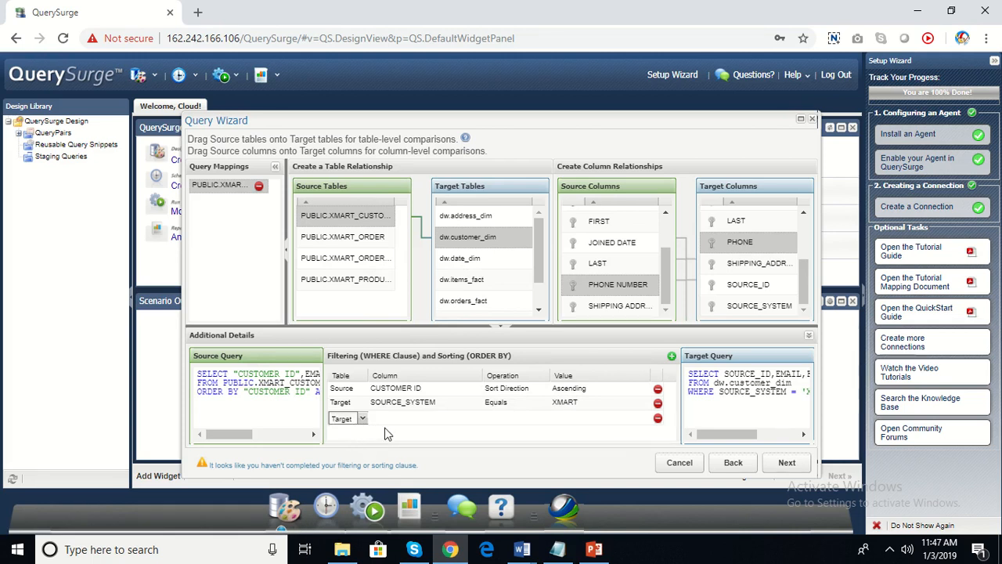
# Step: Add a target sort by SOURCE_ID ascending and continue to folder options
pyautogui.click(360, 416)
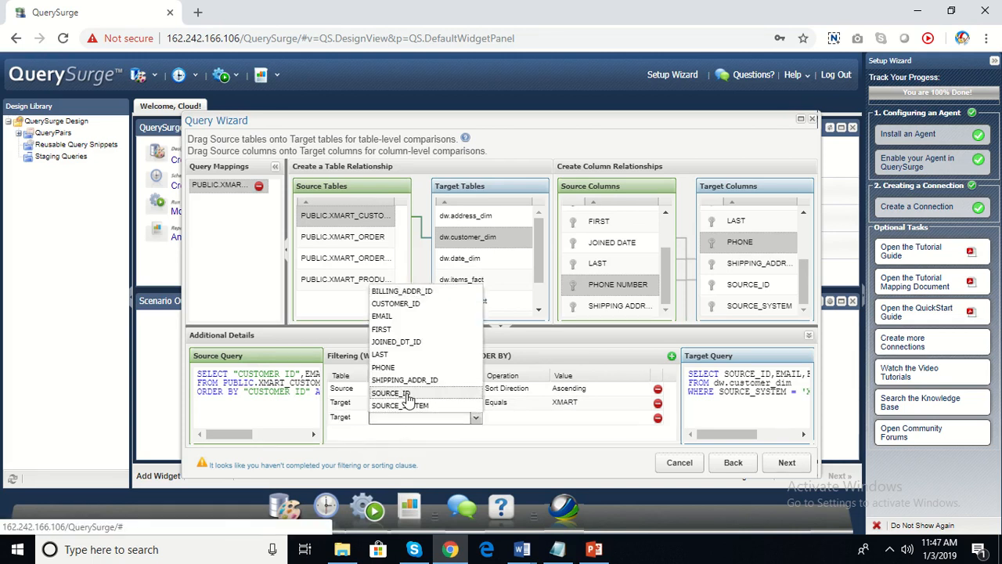
pyautogui.click(542, 416)
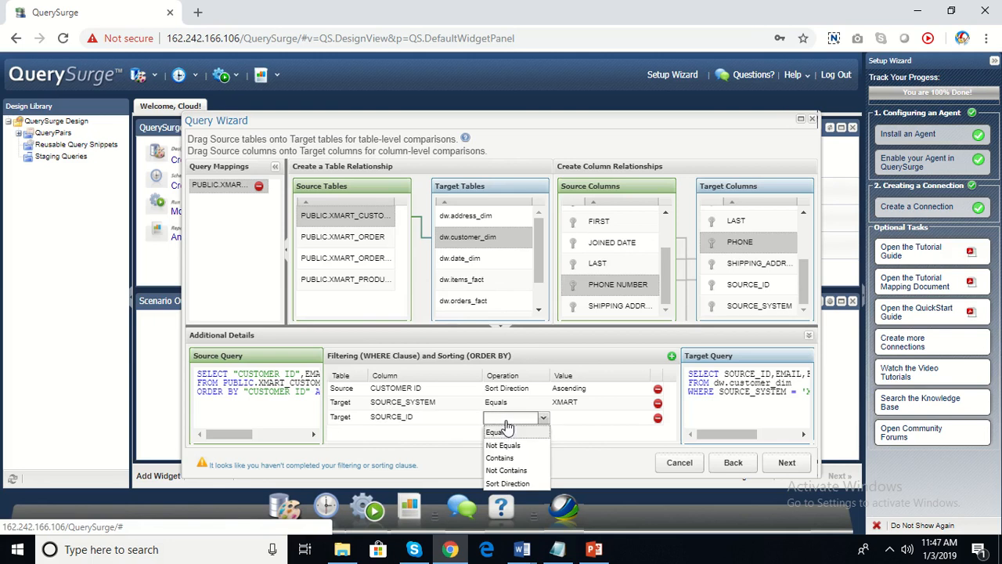
pyautogui.moveTo(513, 482)
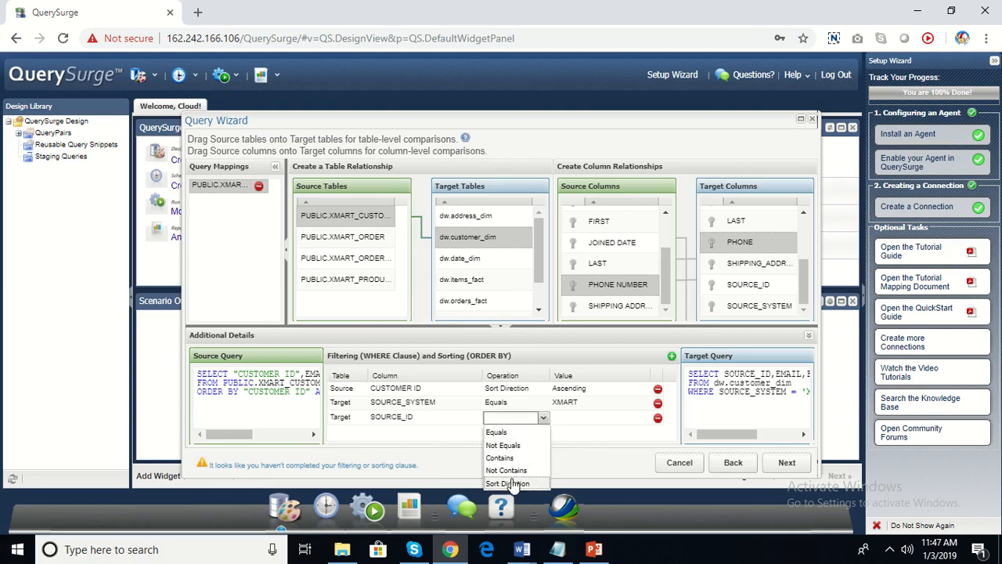
pyautogui.click(508, 482)
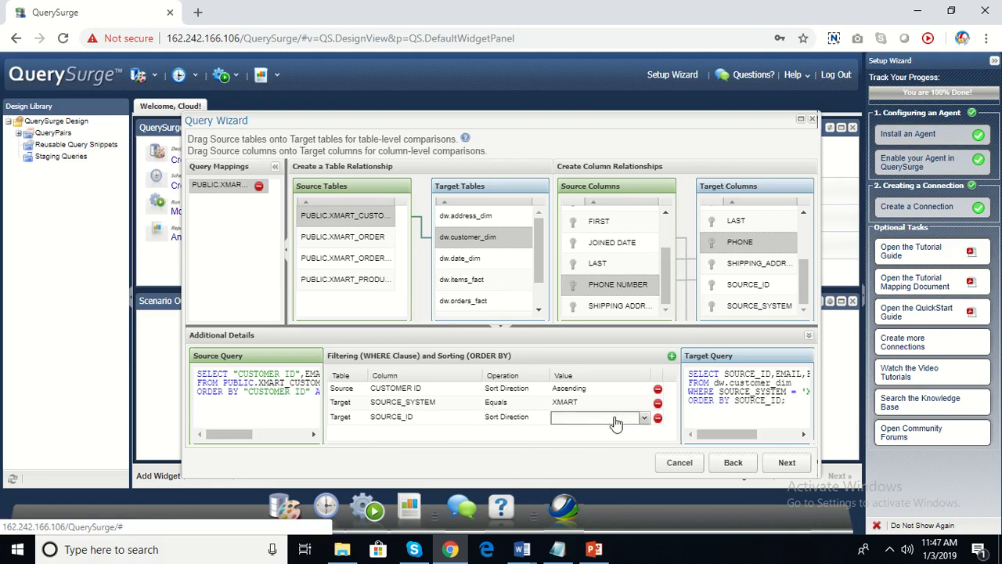
pyautogui.click(644, 417)
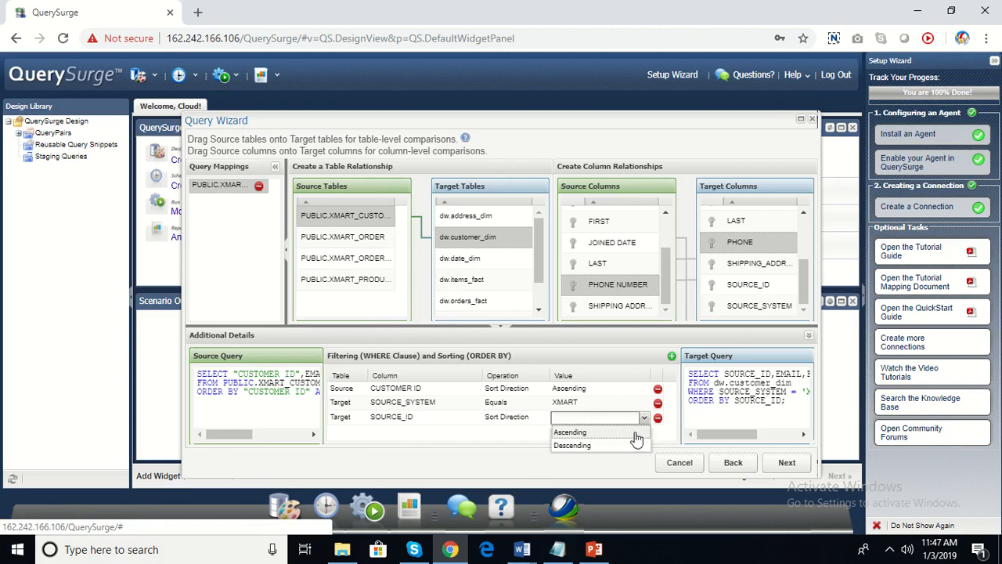
pyautogui.click(570, 433)
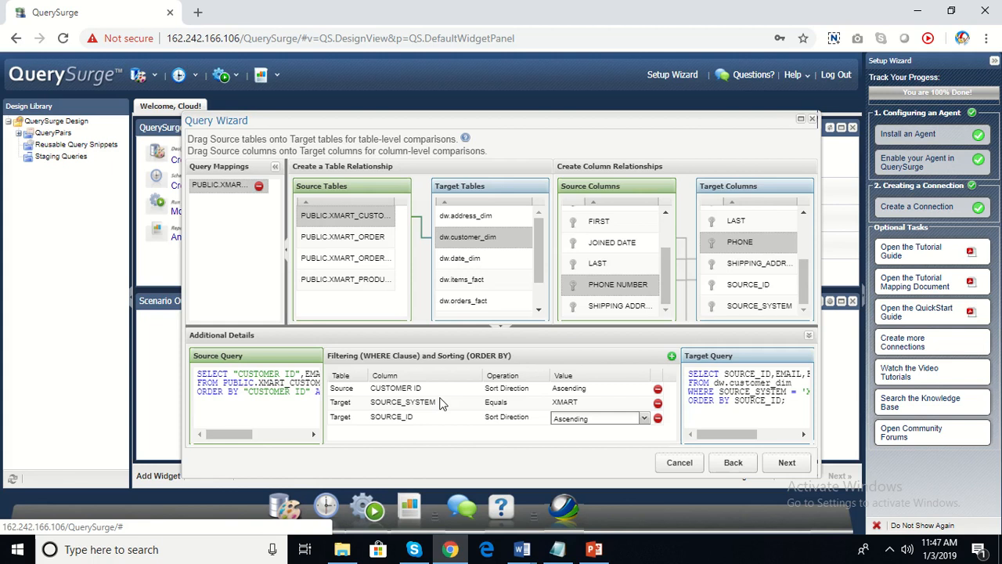
pyautogui.moveTo(582, 282)
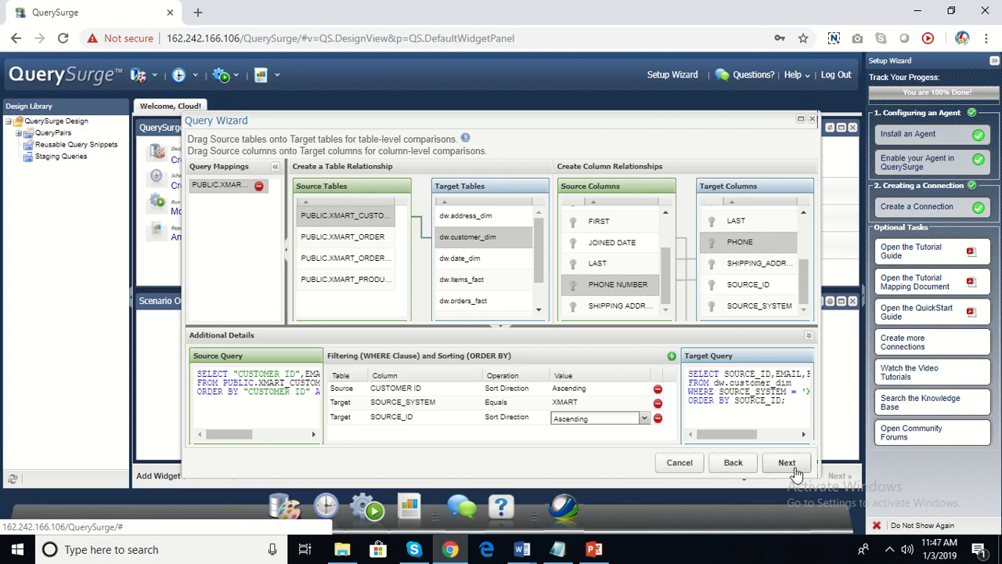
pyautogui.click(786, 462)
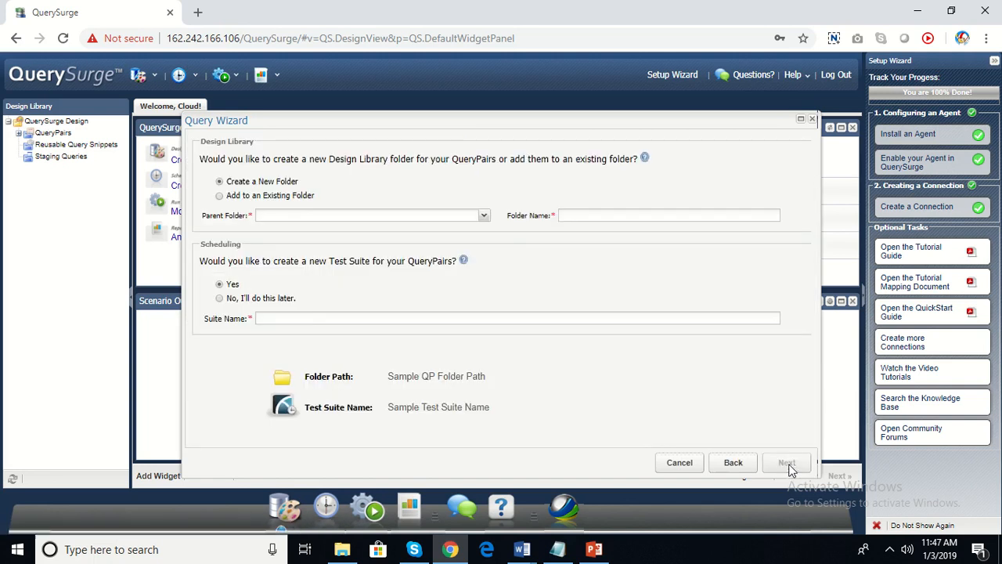
# Step: Create folder DemoTest1 under QueryPairs with suite DemoTest1 and proceed to review
pyautogui.click(482, 216)
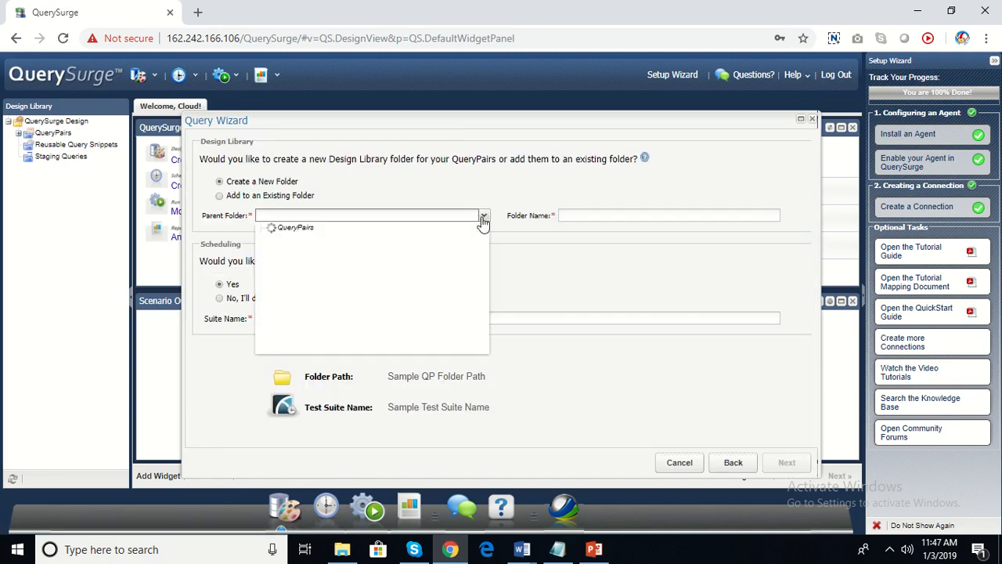
pyautogui.click(295, 227)
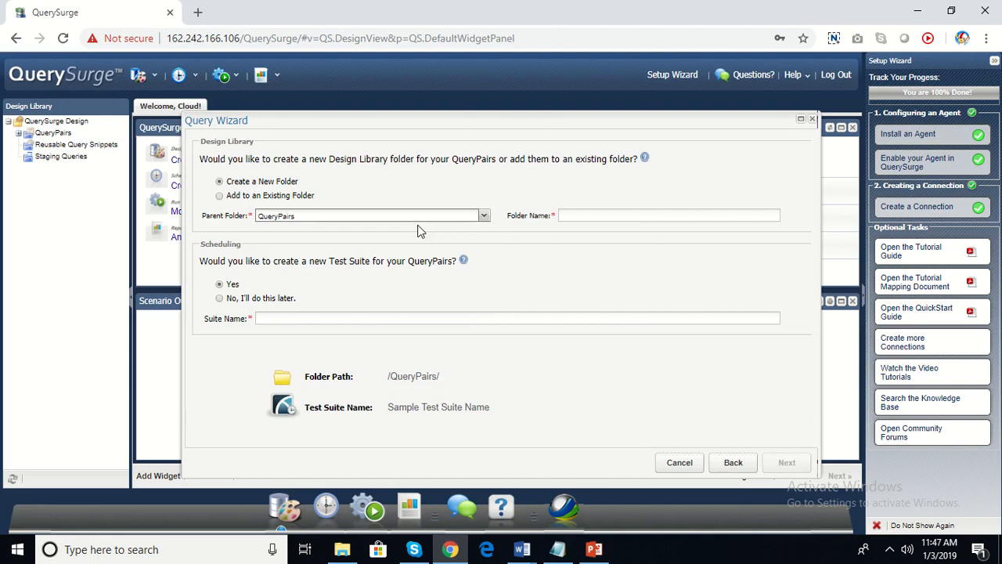
pyautogui.moveTo(682, 228)
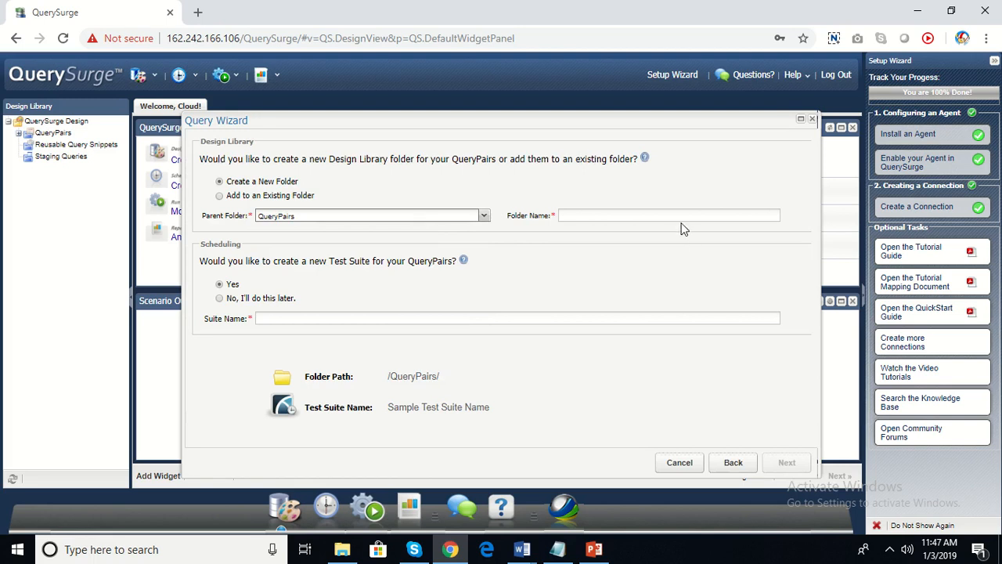
pyautogui.click(669, 216)
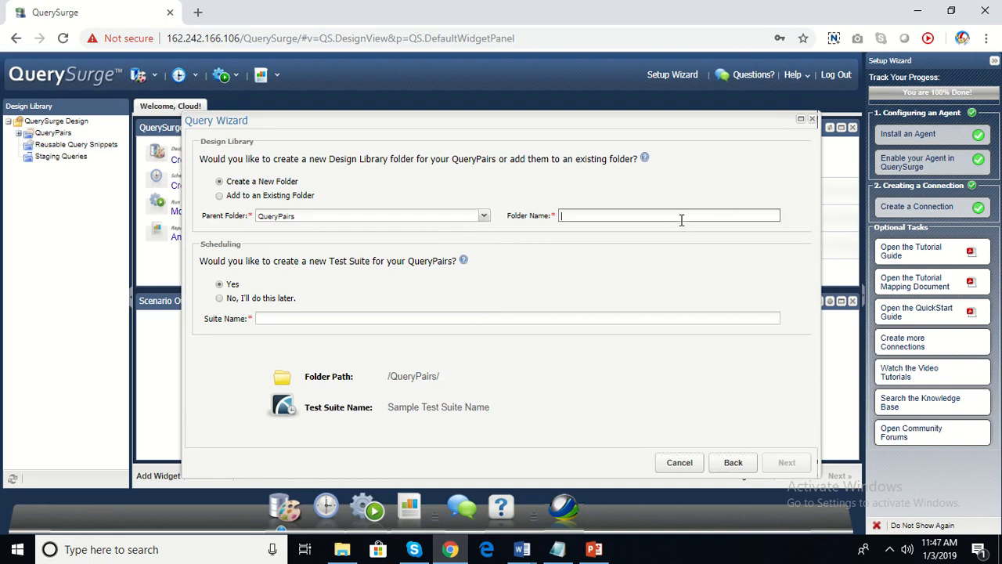
pyautogui.write('DE')
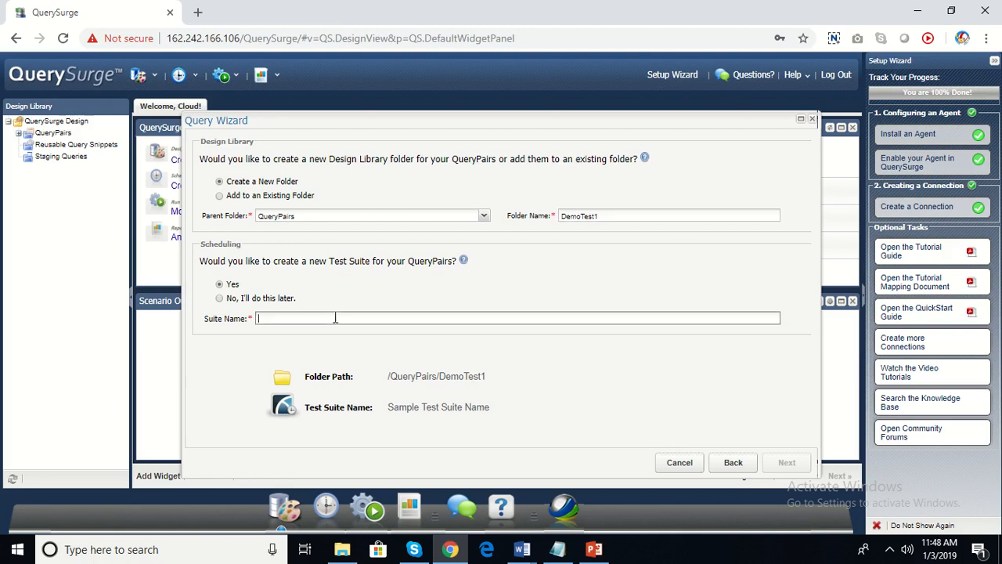
pyautogui.write('Demo')
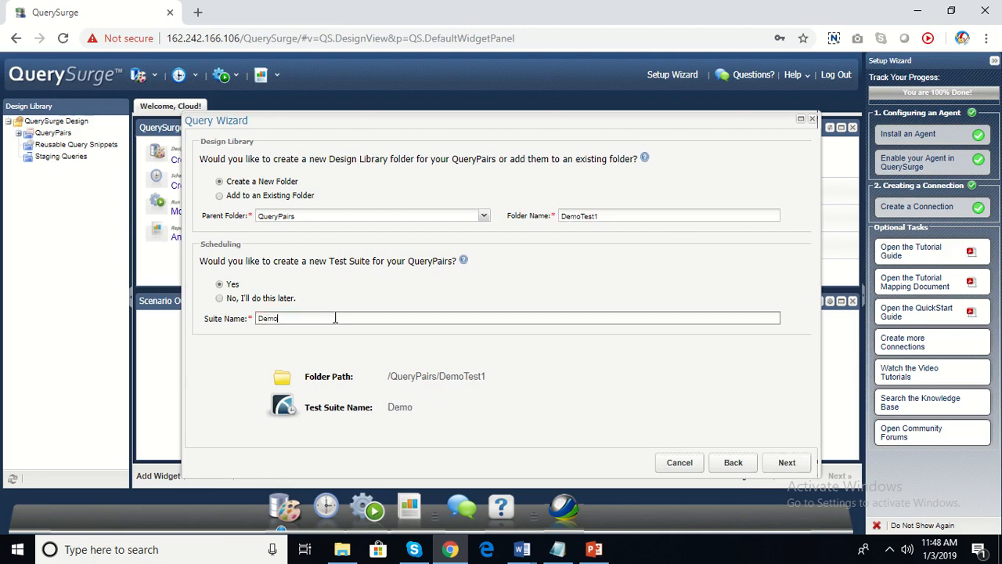
pyautogui.write('Test1')
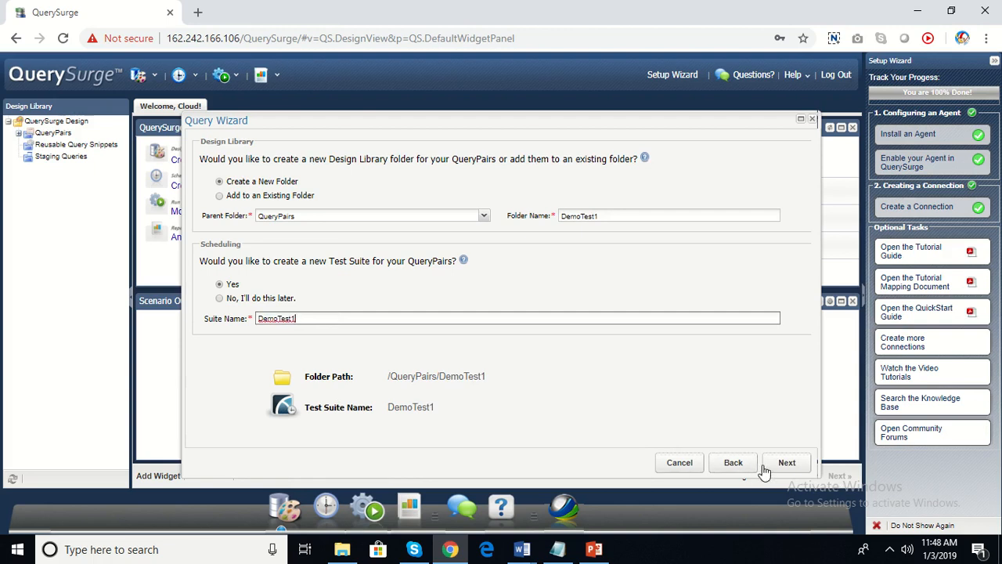
pyautogui.click(786, 462)
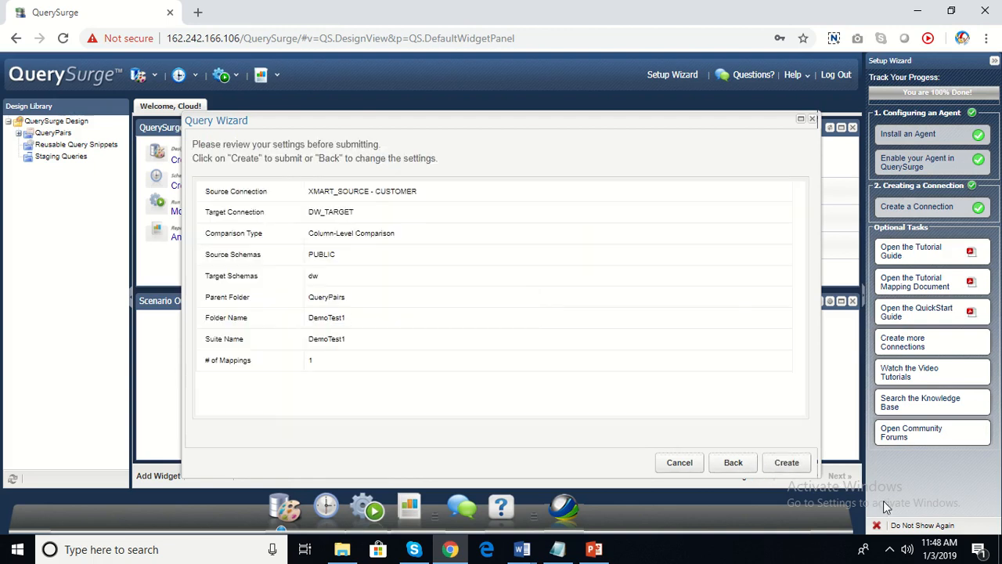
# Step: Generate the DemoTest1 folder, suite and QueryPair, and dismiss the completion message
pyautogui.click(786, 462)
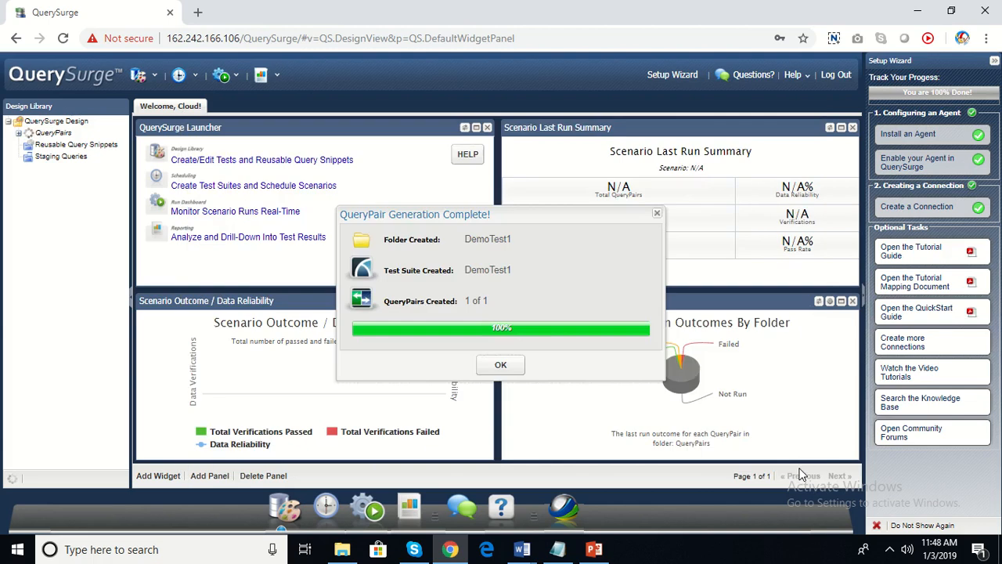
pyautogui.click(28, 132)
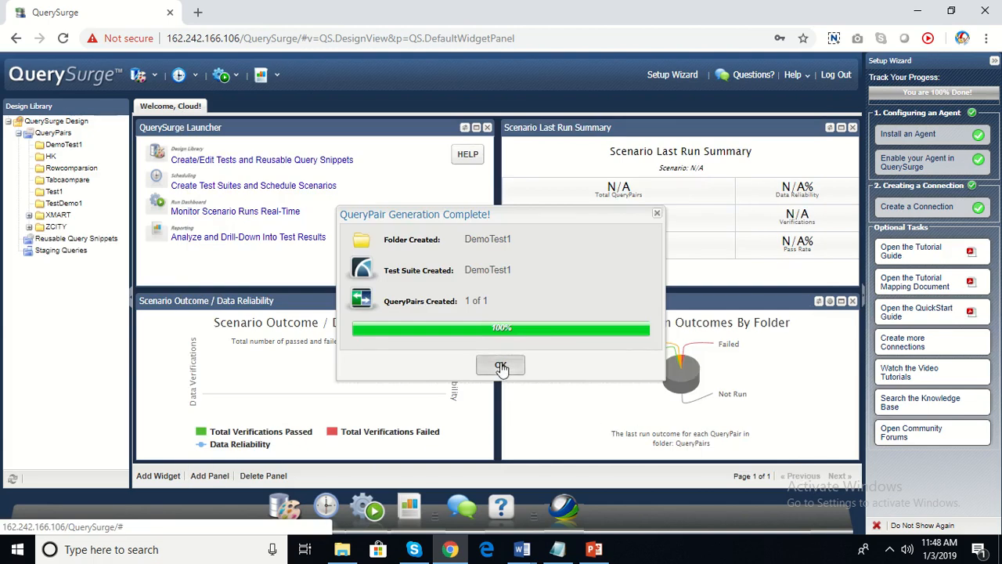
pyautogui.click(501, 367)
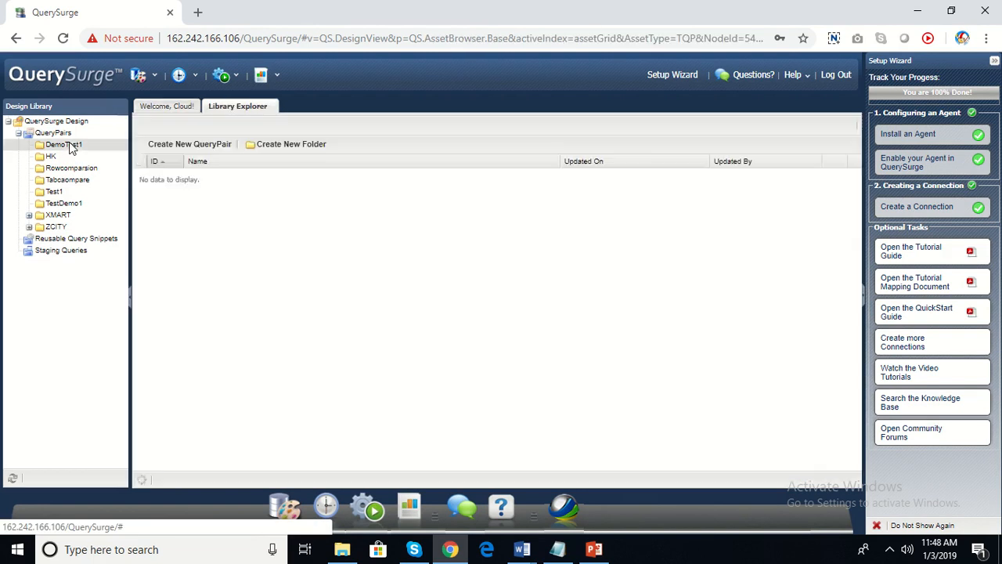
# Step: Open the XMART_CUSTOMER vs dw.customer_dim QueryPair from DemoTest1 on its Design-Time Run page
pyautogui.click(62, 144)
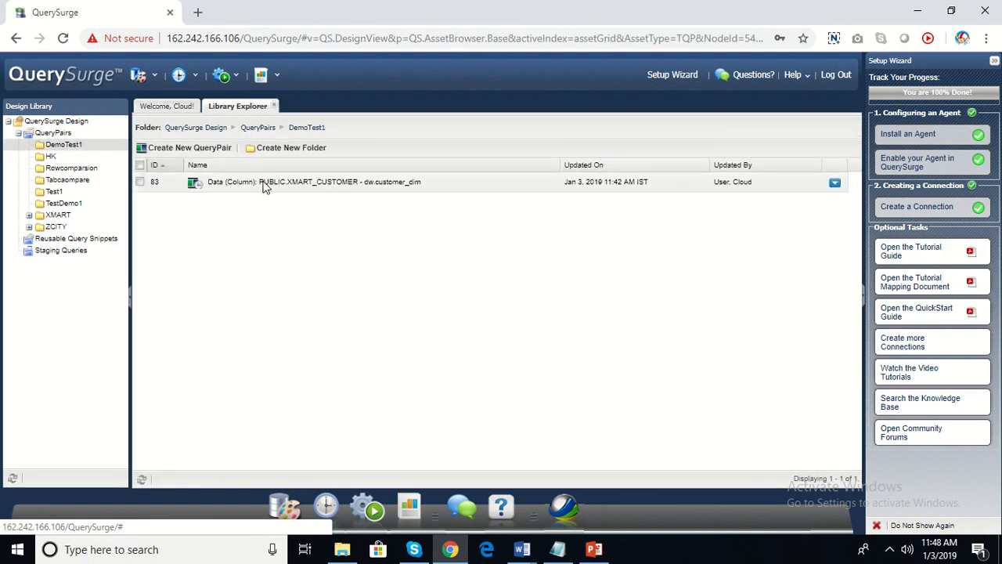
pyautogui.doubleClick(313, 182)
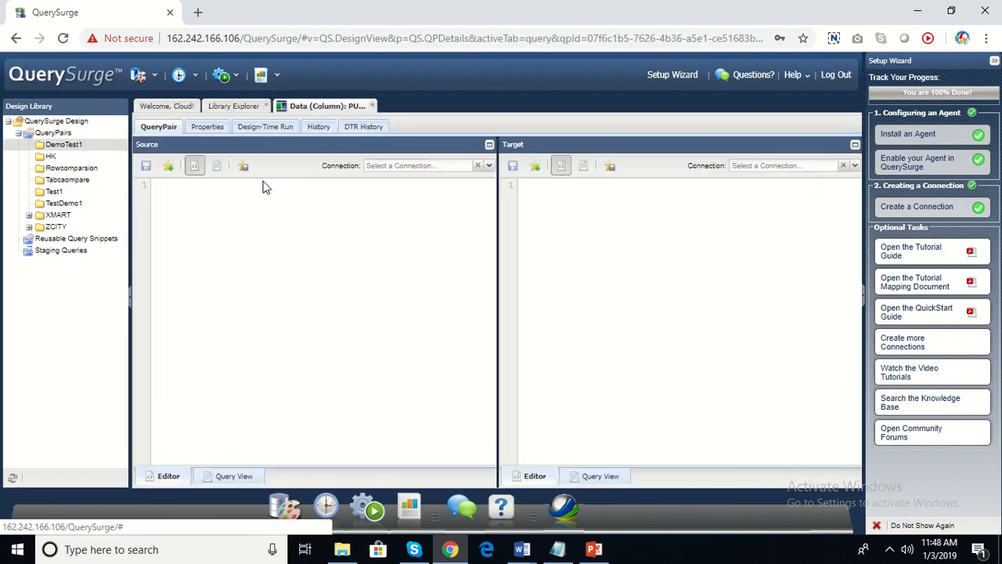
pyautogui.click(63, 144)
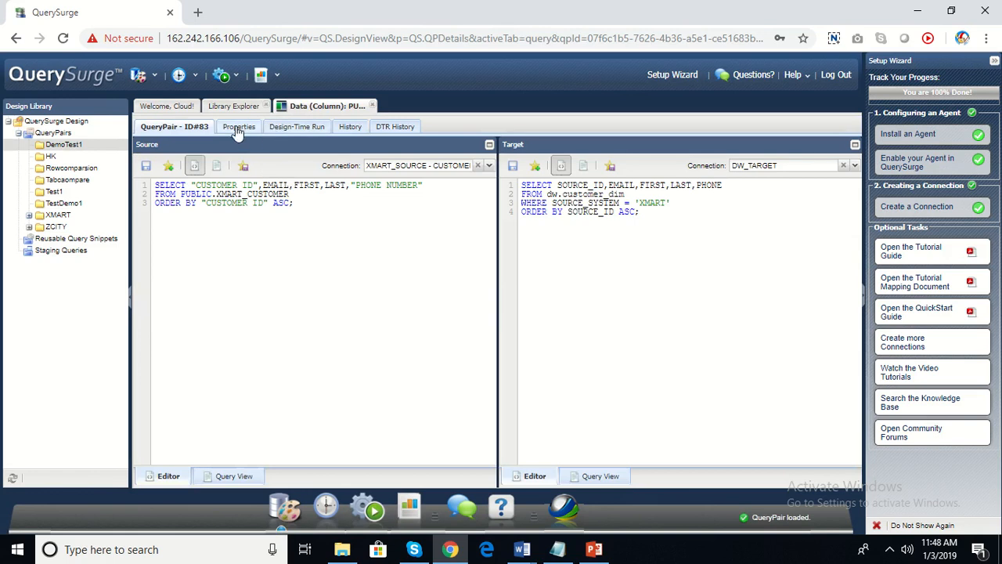
pyautogui.moveTo(297, 129)
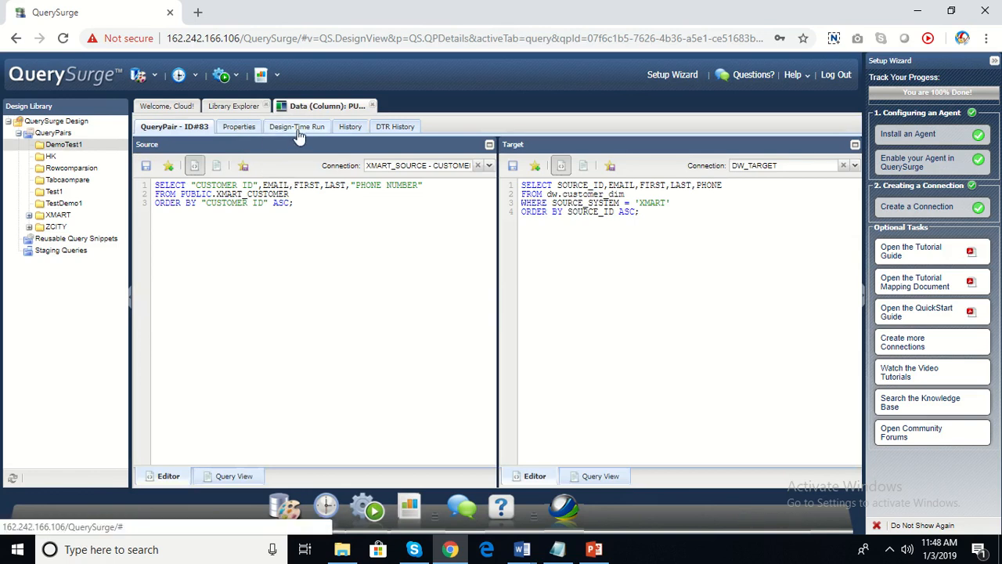
pyautogui.click(296, 125)
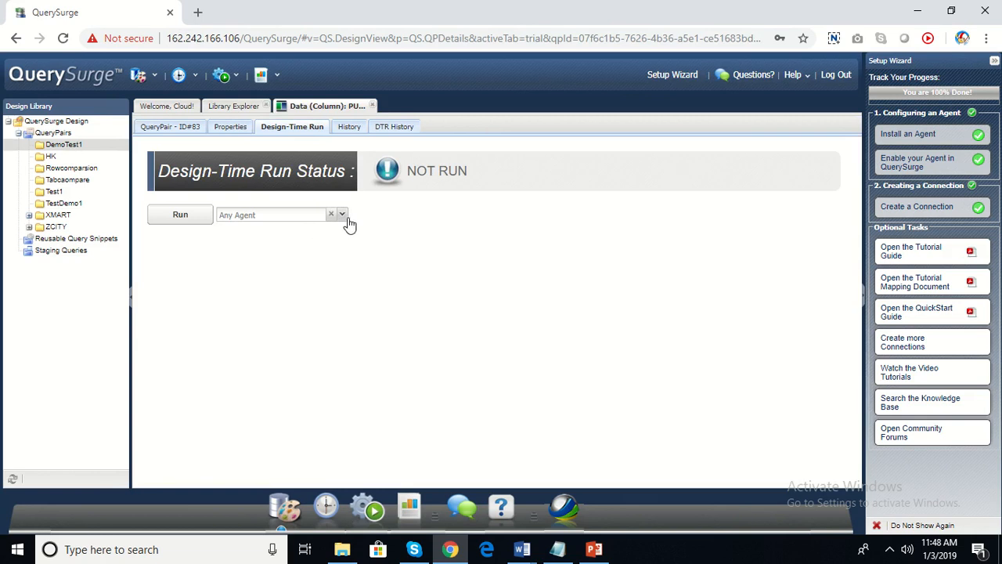
# Step: Run the QueryPair with any agent until PASSED with 1,250 rows and view the query results
pyautogui.click(331, 213)
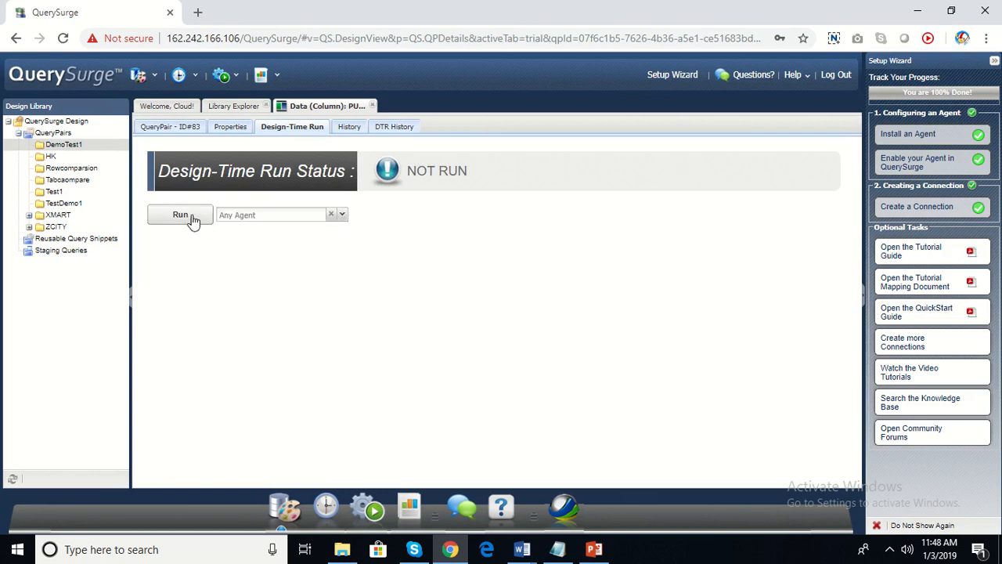
pyautogui.click(180, 214)
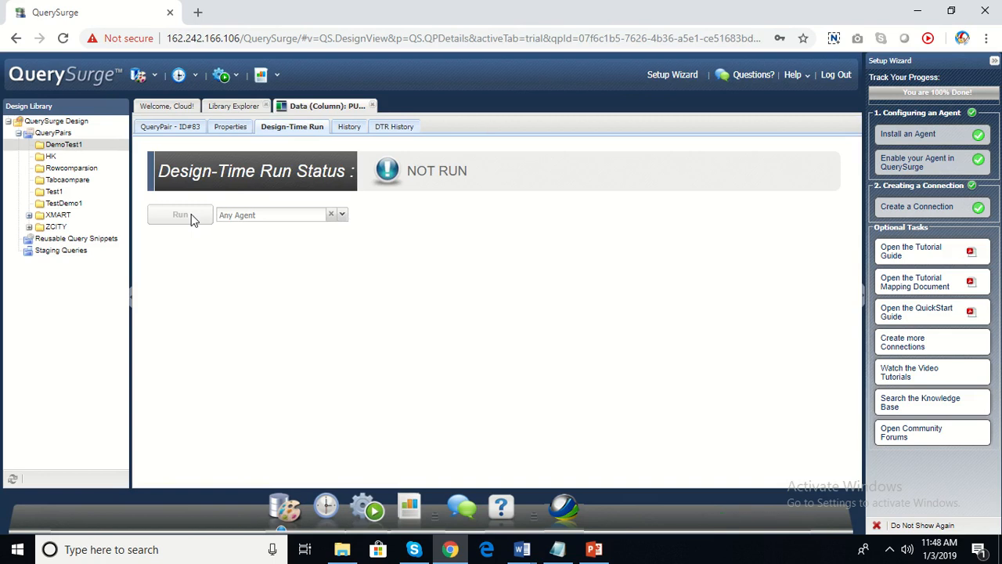
pyautogui.click(180, 215)
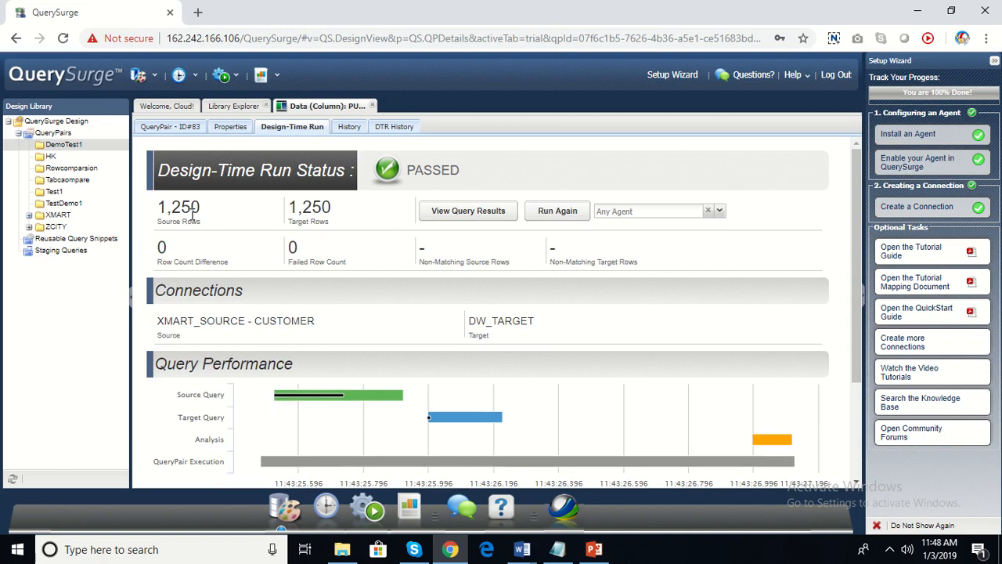
pyautogui.moveTo(405, 255)
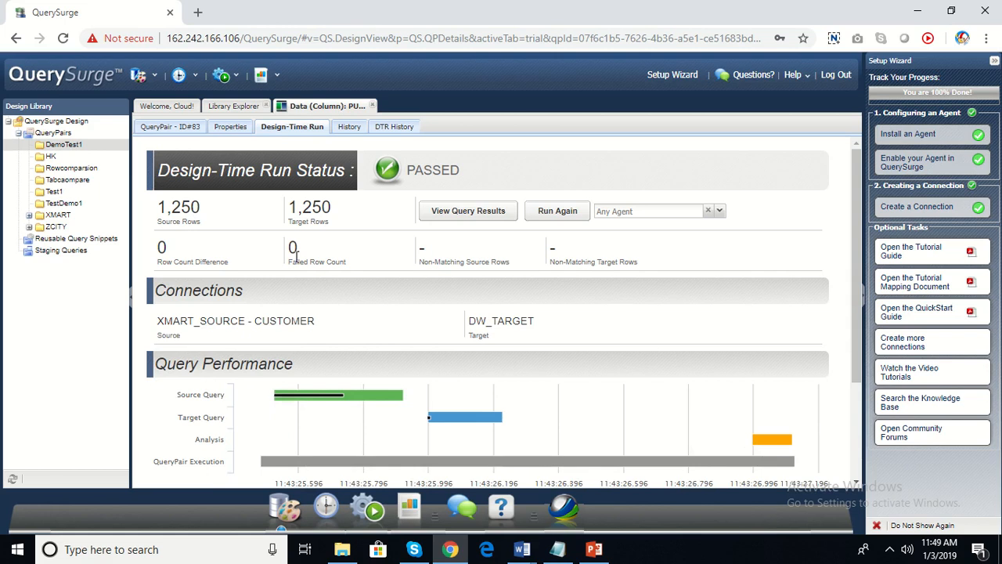
pyautogui.moveTo(333, 266)
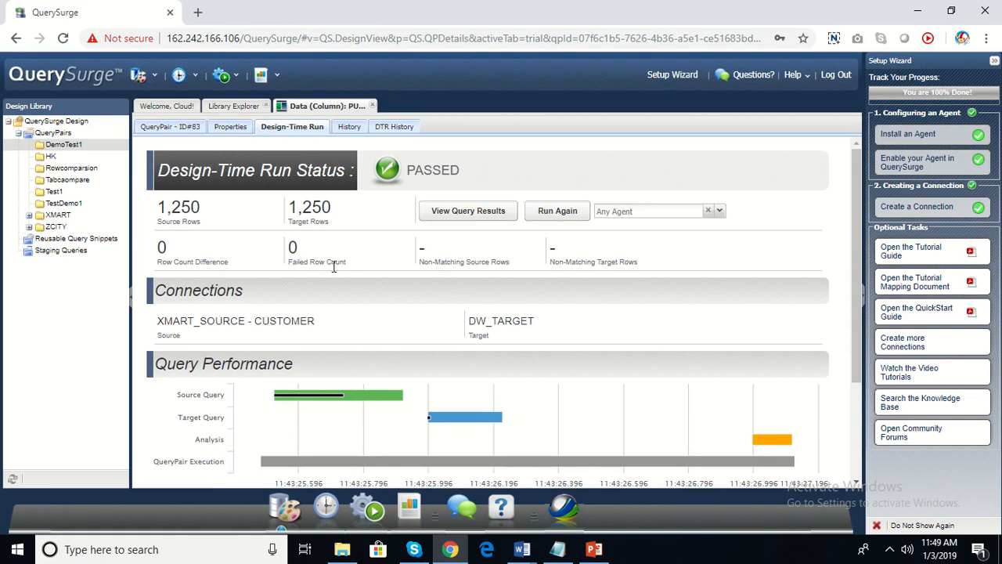
pyautogui.moveTo(594, 548)
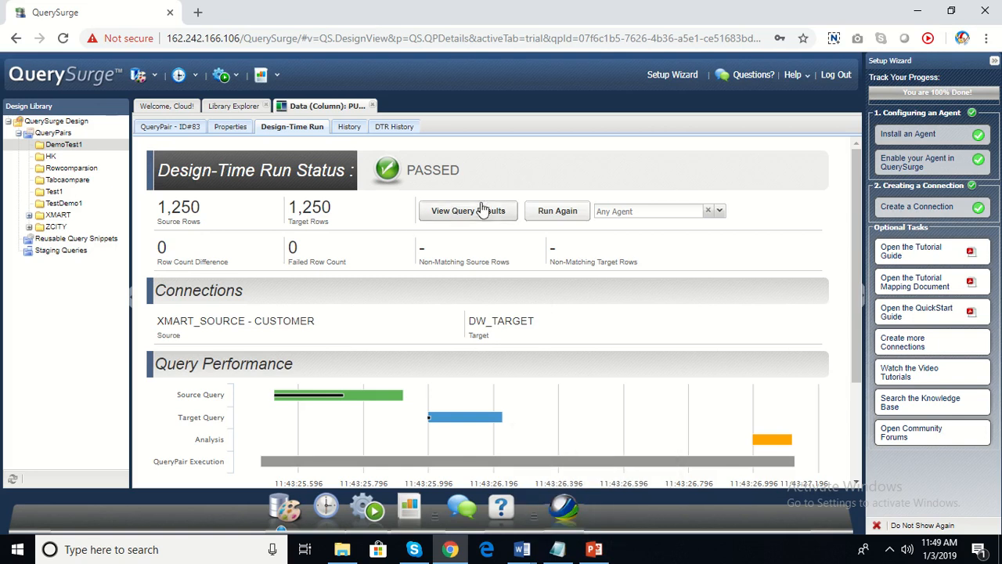
pyautogui.click(467, 210)
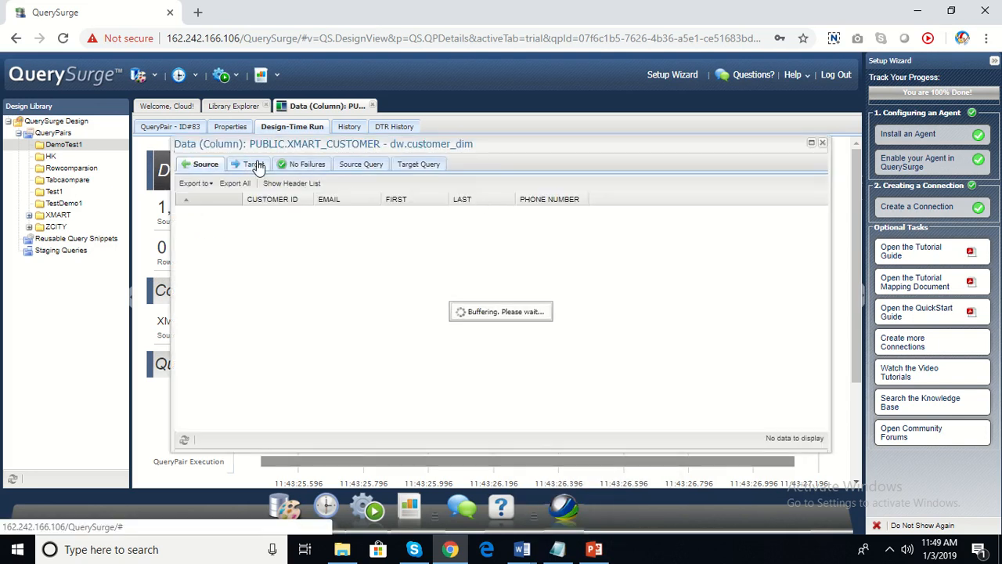
# Step: Review the target data, source and target query text and source rows, then return to the presentation
pyautogui.click(305, 164)
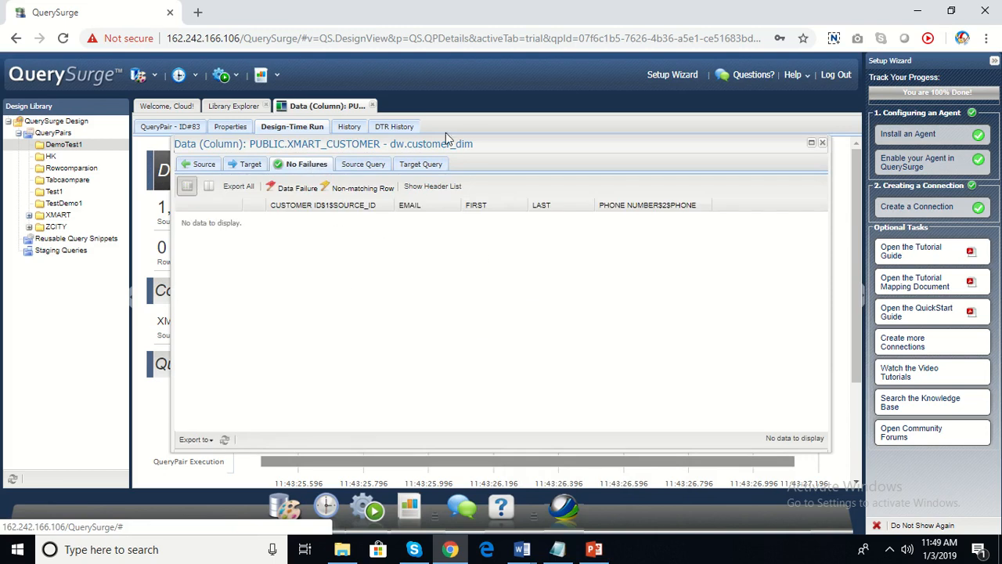
pyautogui.click(361, 164)
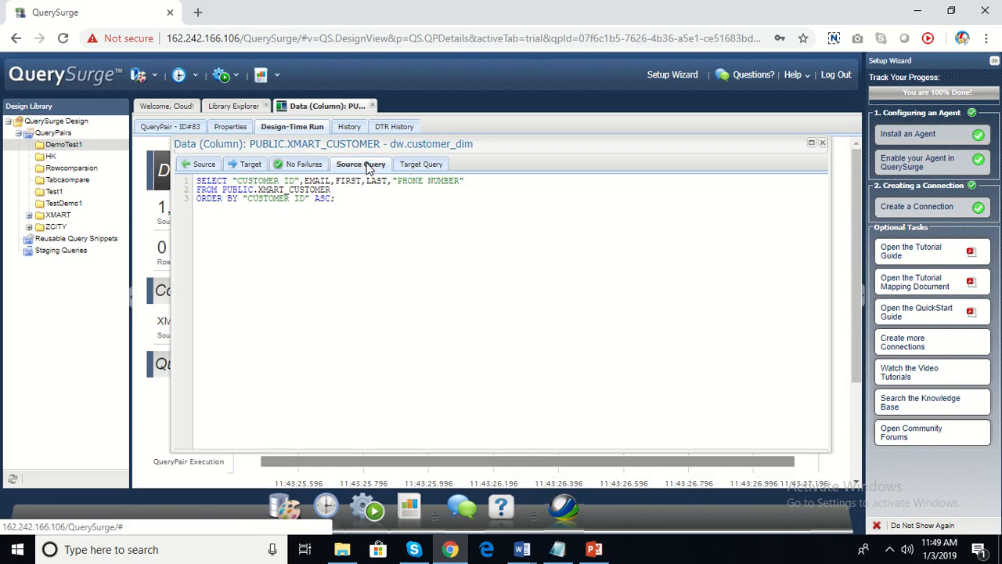
pyautogui.click(418, 165)
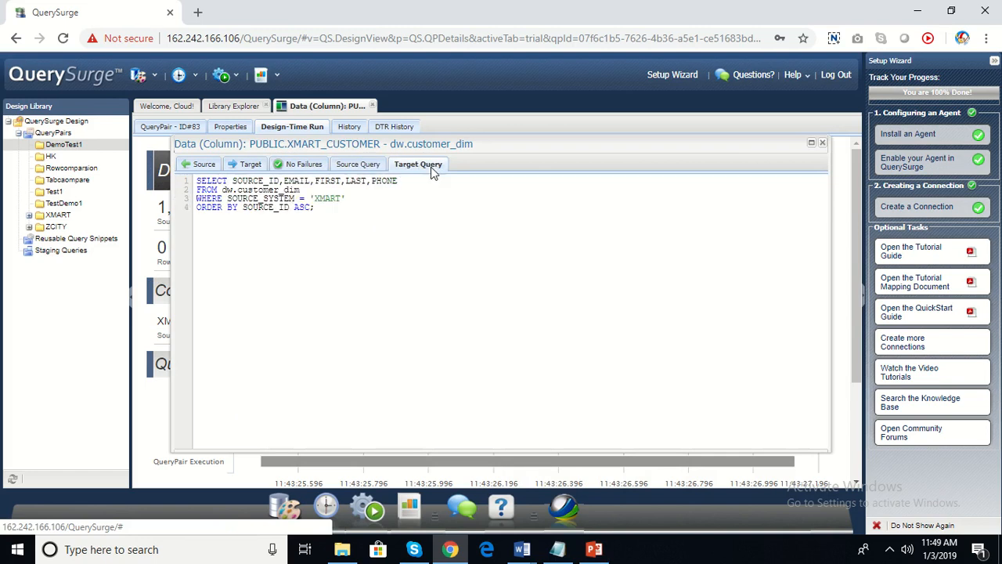
pyautogui.click(204, 165)
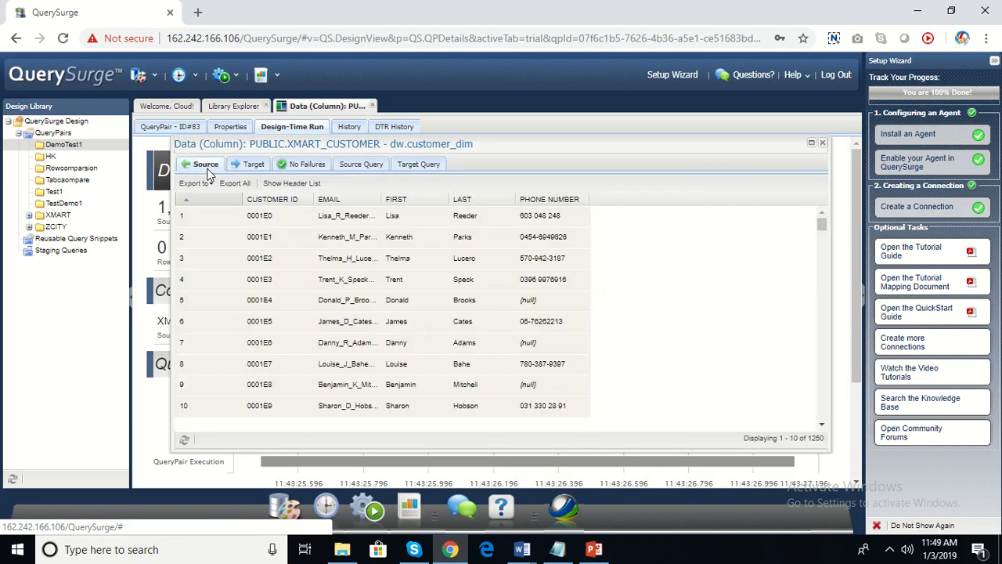
pyautogui.click(252, 164)
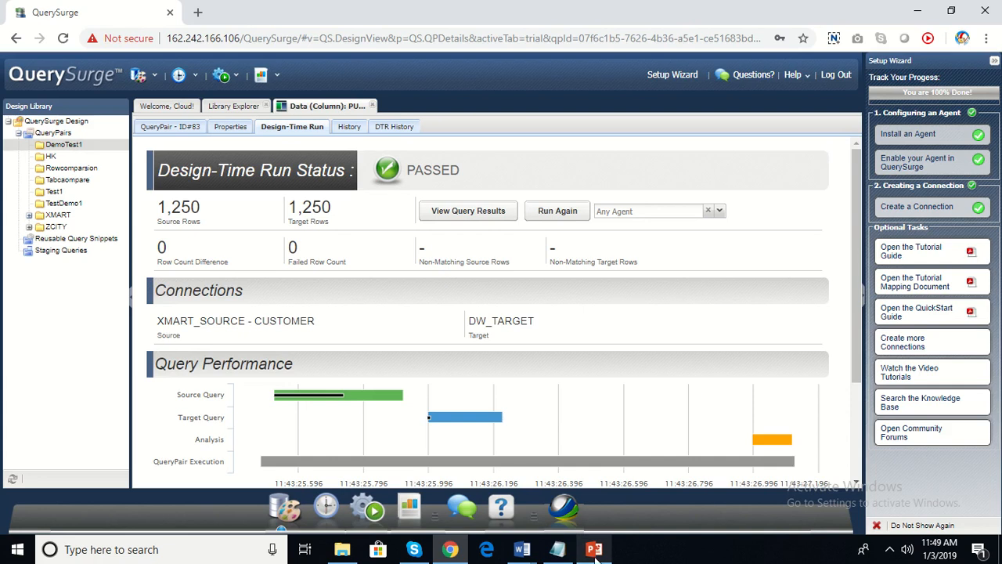
pyautogui.click(594, 548)
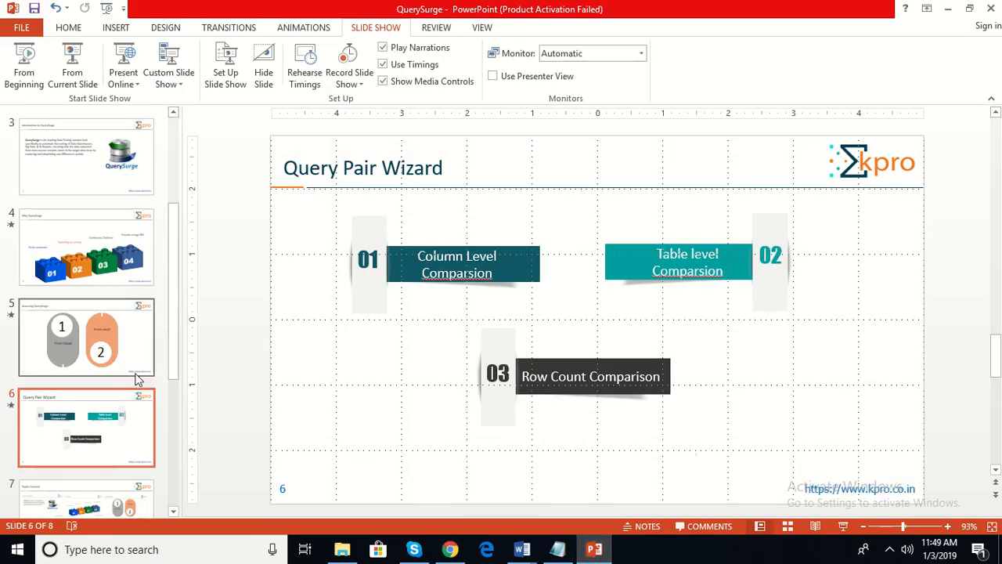
pyautogui.moveTo(72, 64)
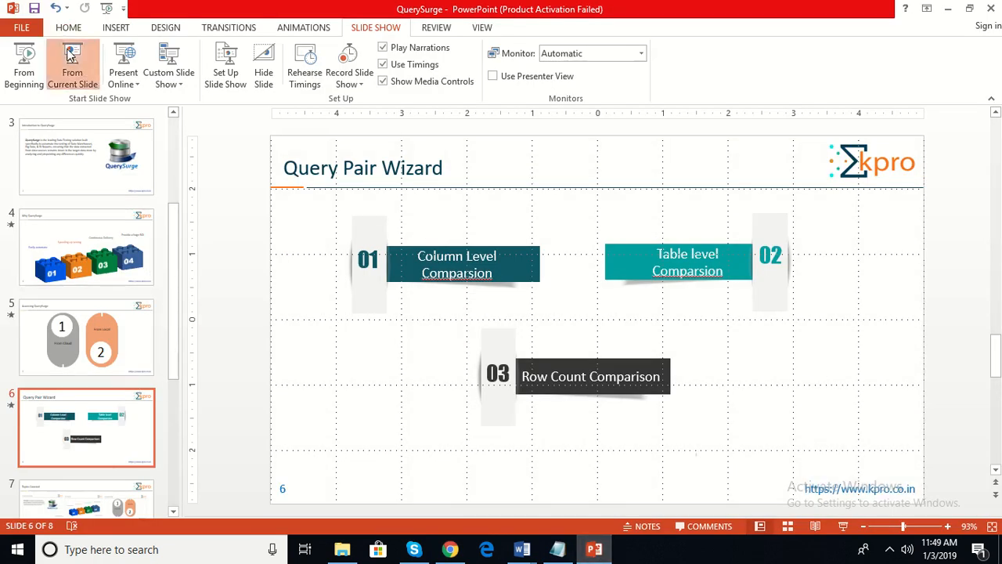
# Step: Start the slide show from the current Topics Covered slide
pyautogui.click(72, 64)
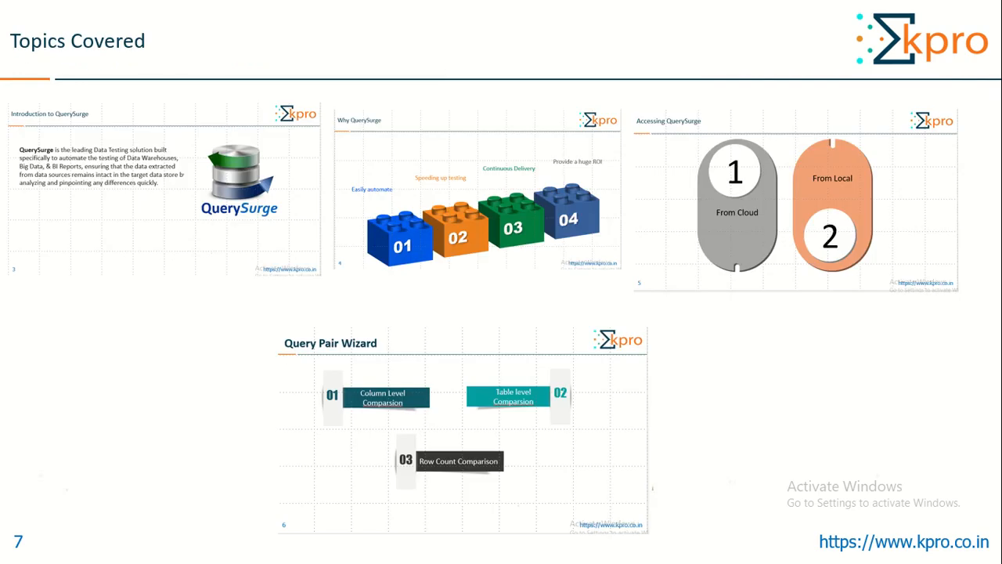